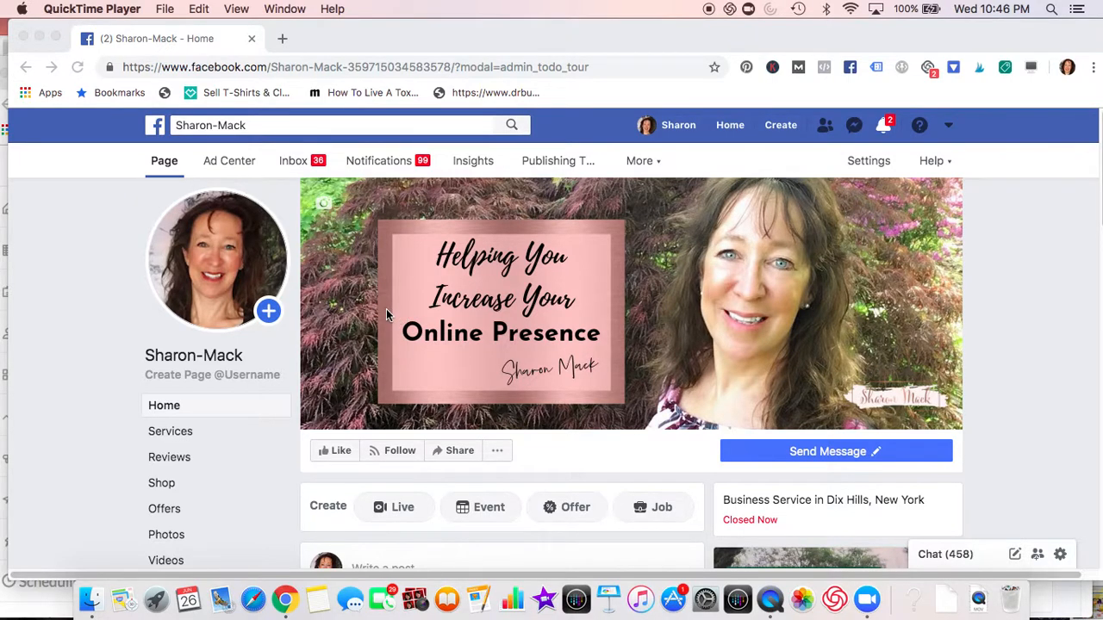
mouse_move(379, 310)
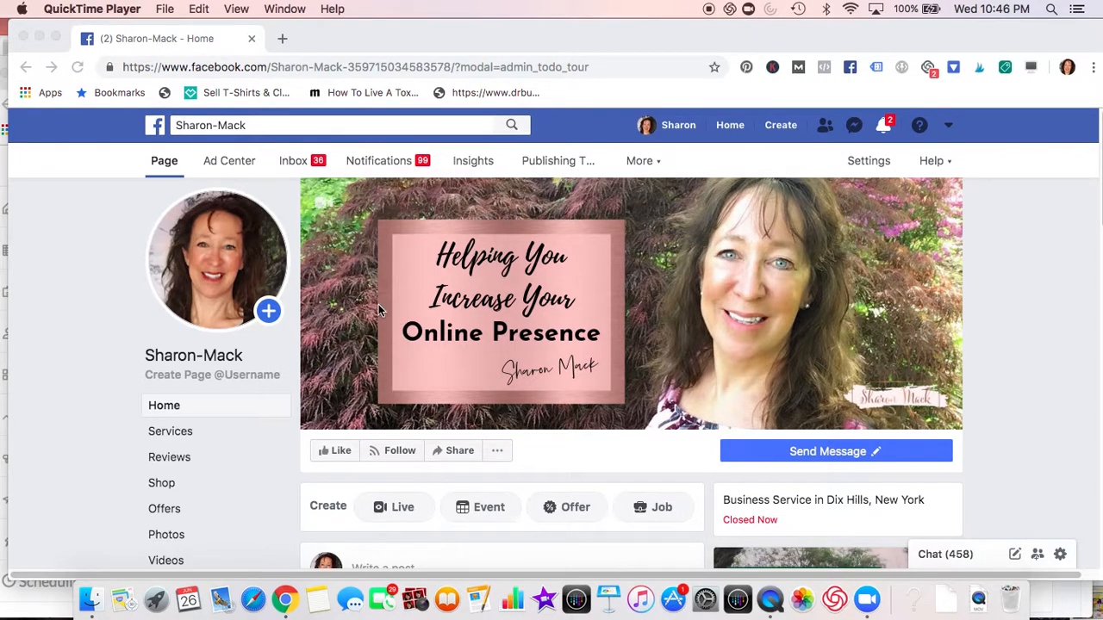
mouse_move(500, 255)
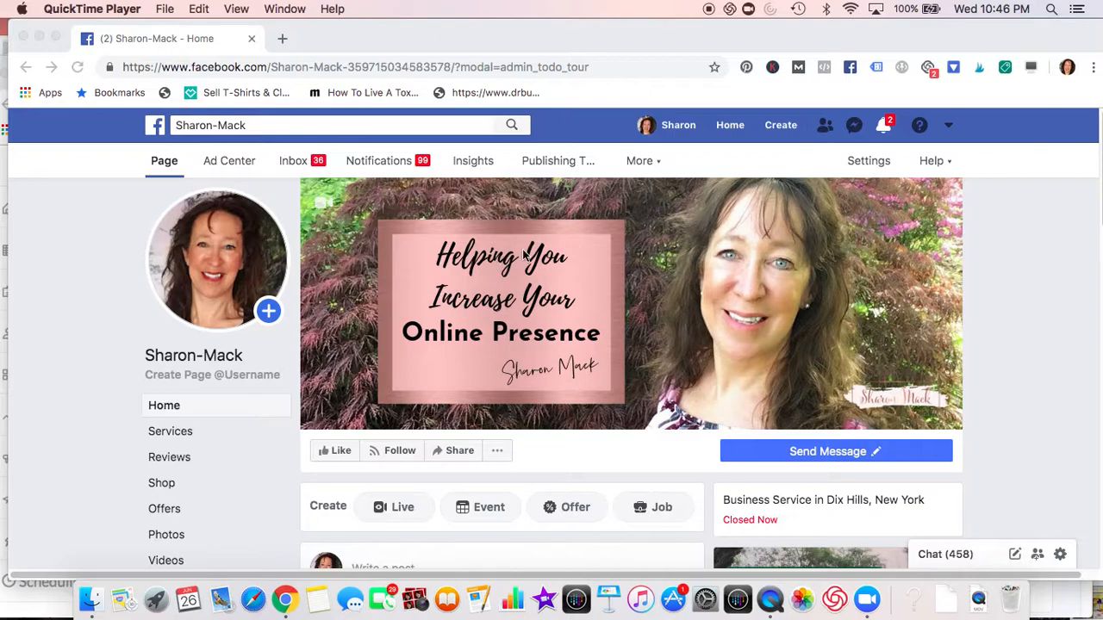
mouse_move(555, 220)
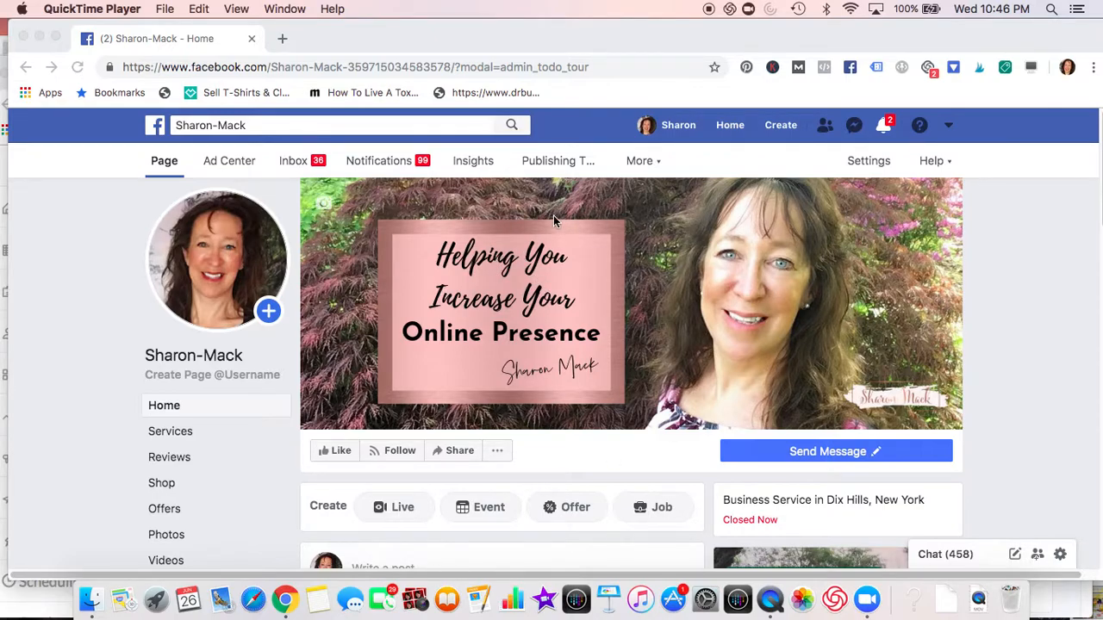
mouse_move(653, 125)
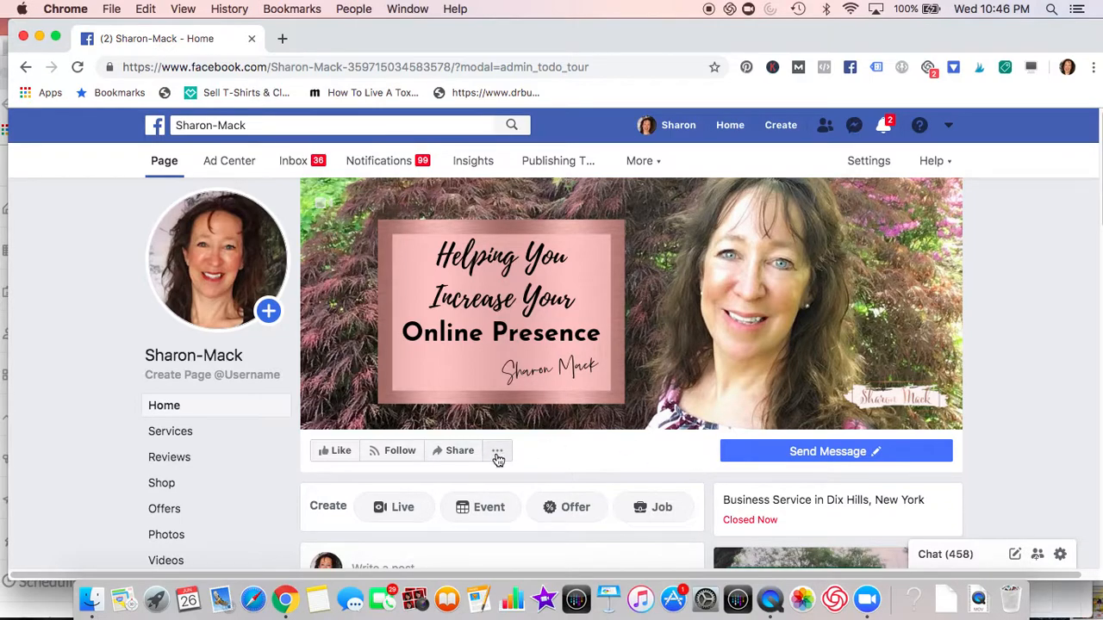
- Show the Sharon-Mack business page from a public visitor's perspective
left_click(498, 451)
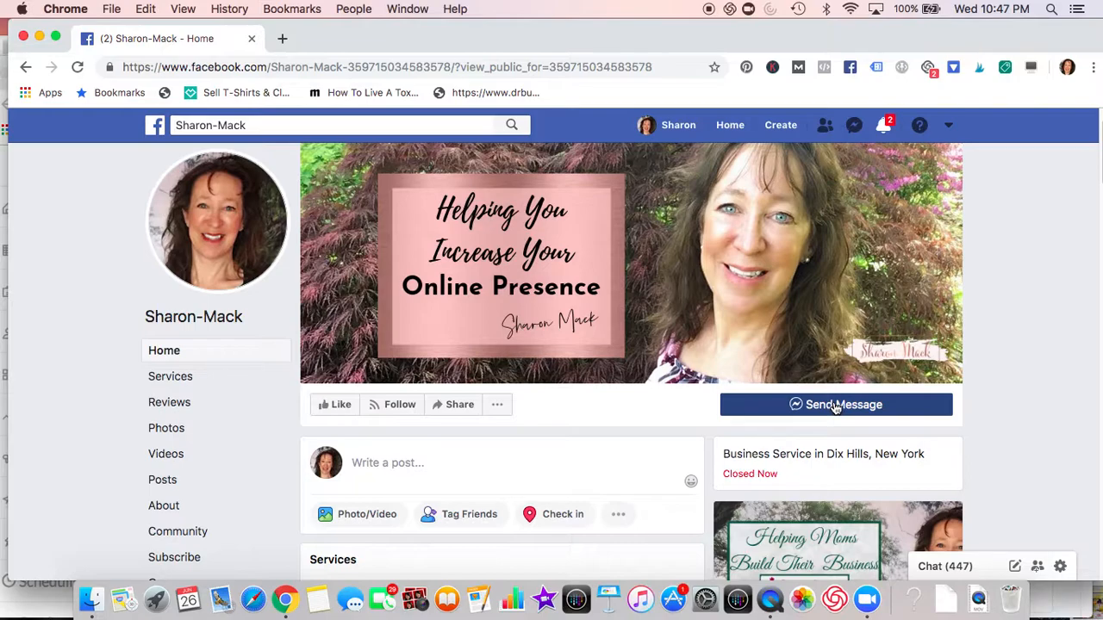
- Send 'hello' to the page in Messenger and review the bot's automated welcome reply
left_click(835, 403)
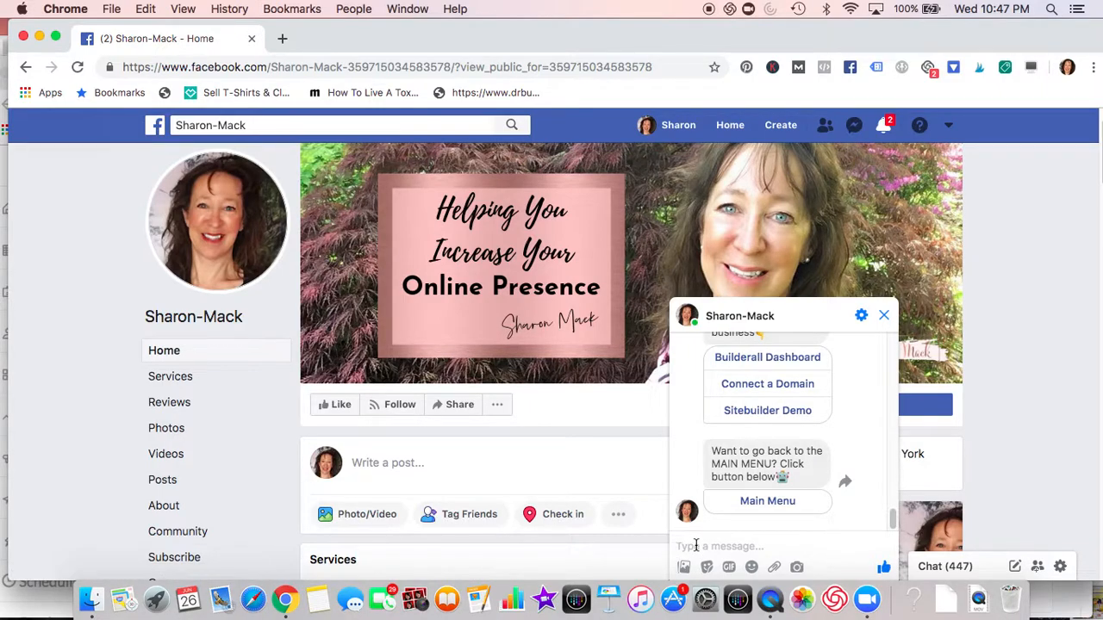
type("hello")
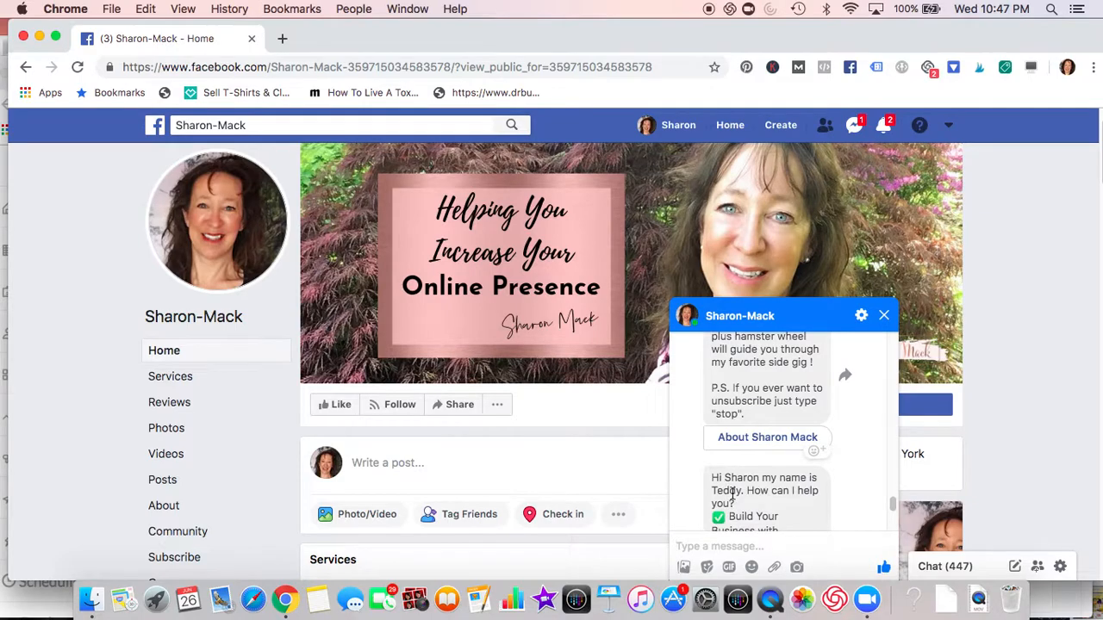
scroll("down", 3)
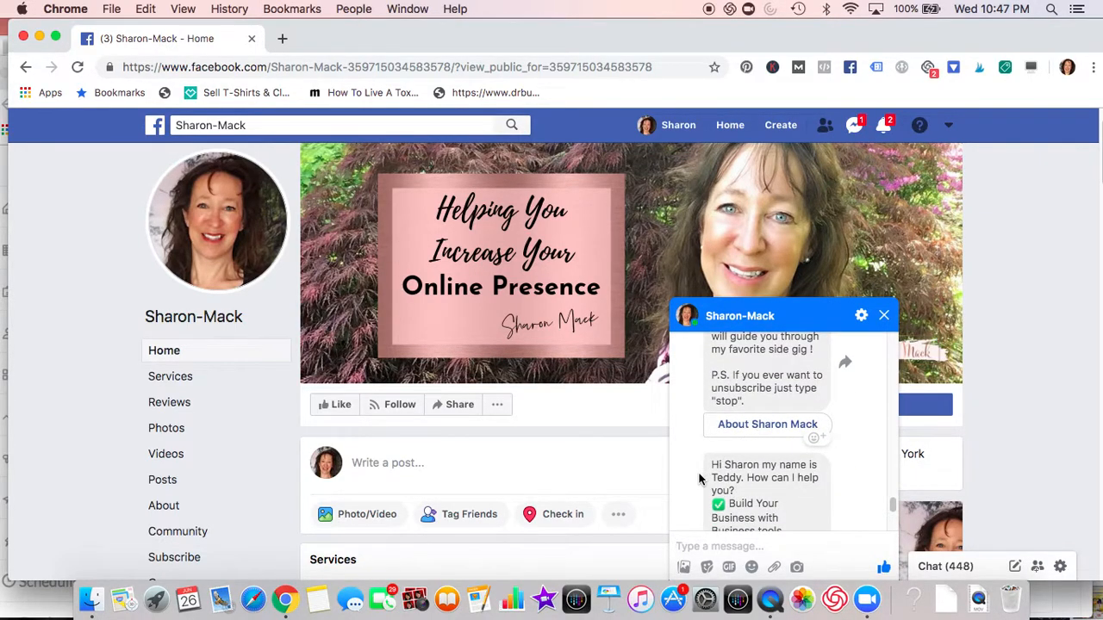
left_click(884, 313)
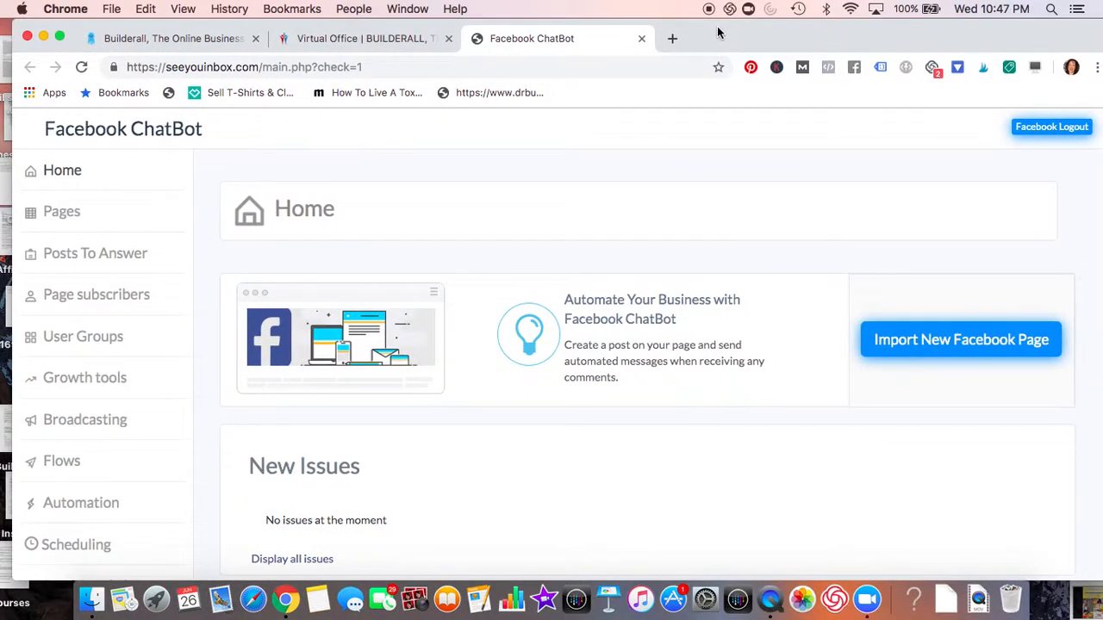
mouse_move(71, 529)
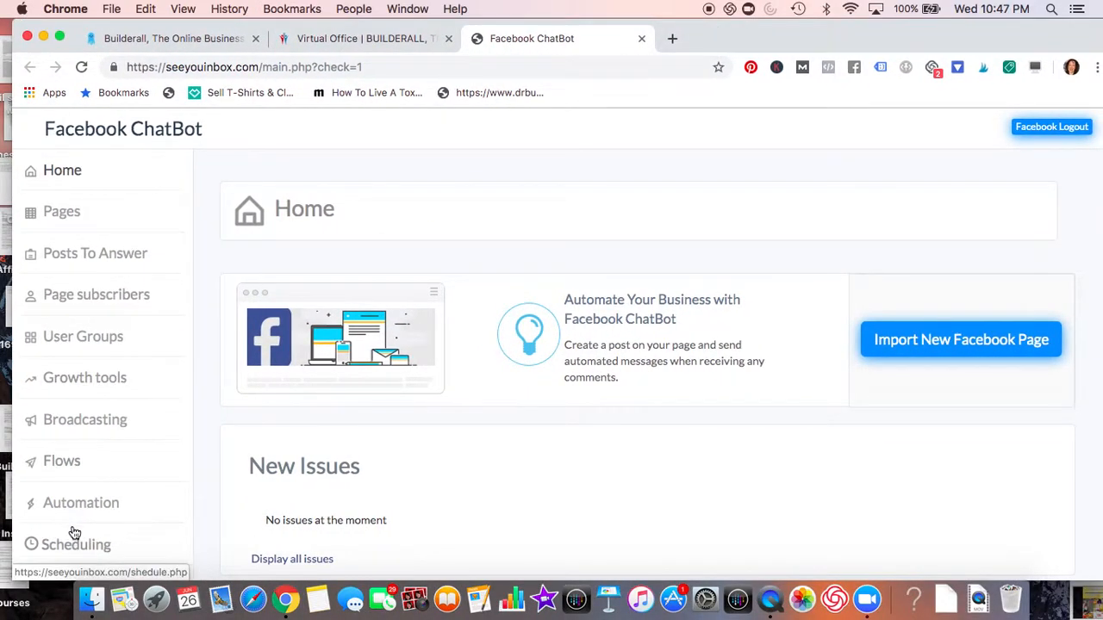
mouse_move(72, 507)
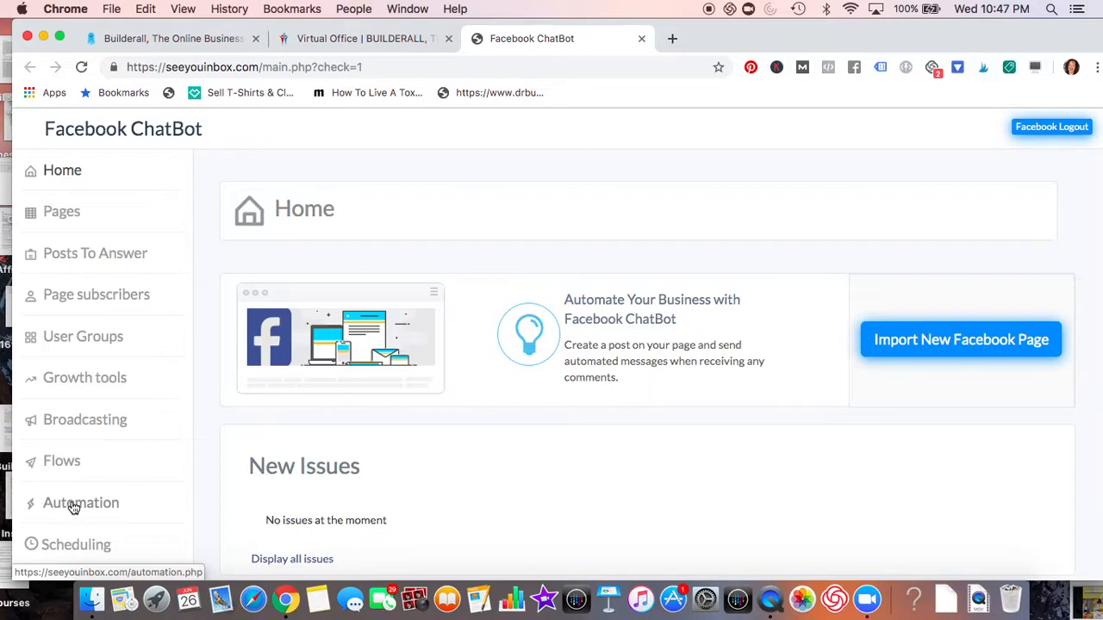
mouse_move(72, 463)
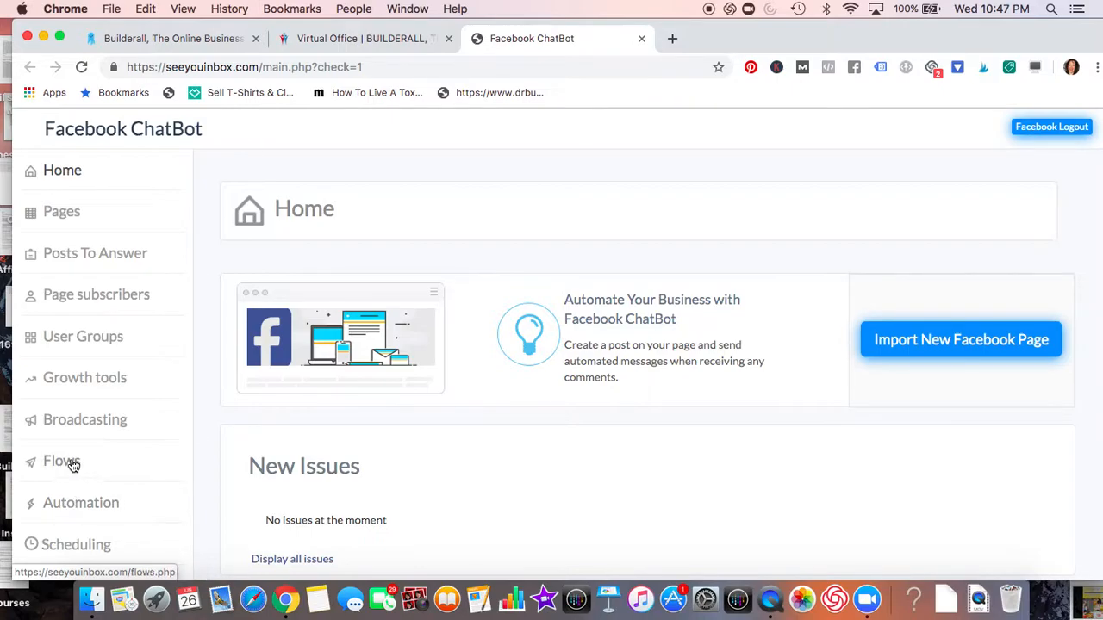
- From the Flows list, open Builderall Leadgeneration Chatbot in the flow editor
left_click(60, 462)
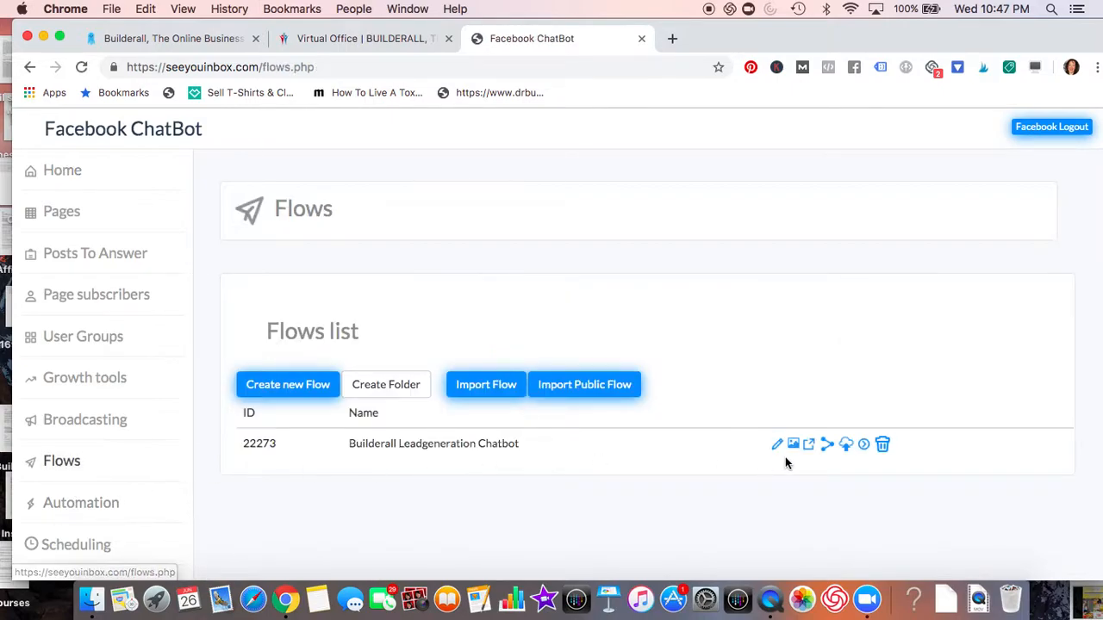
left_click(777, 444)
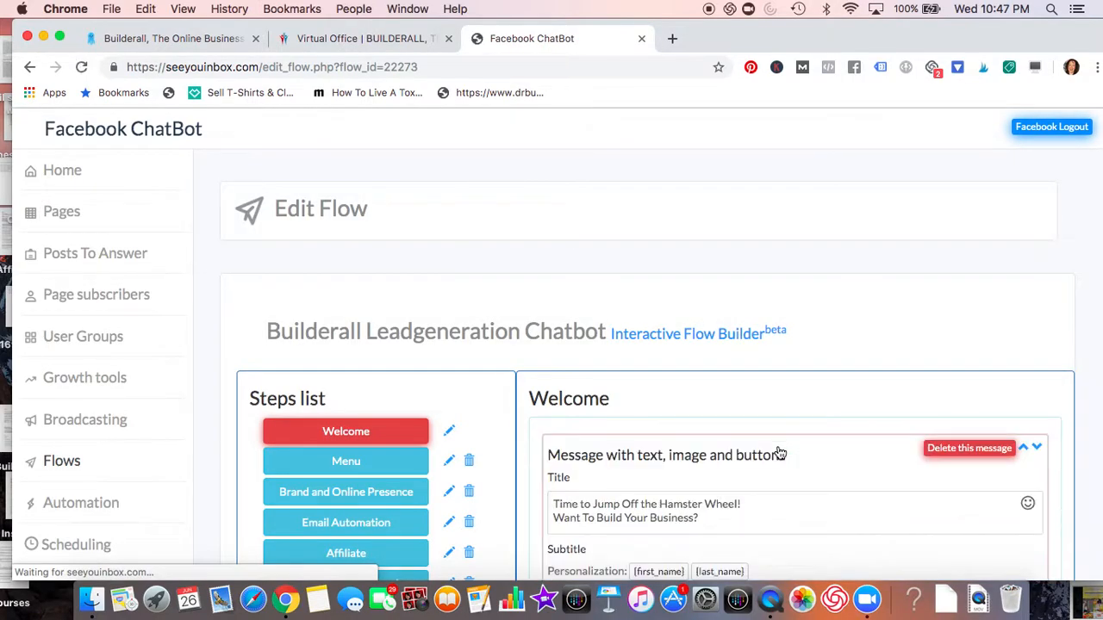
scroll("down", 3)
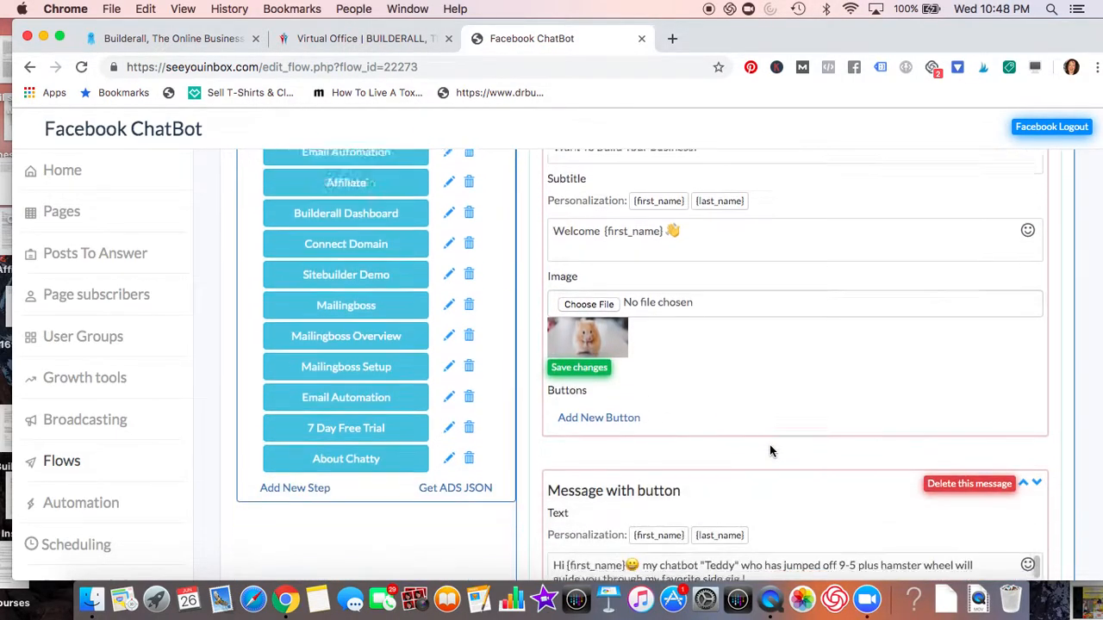
scroll("down", 3)
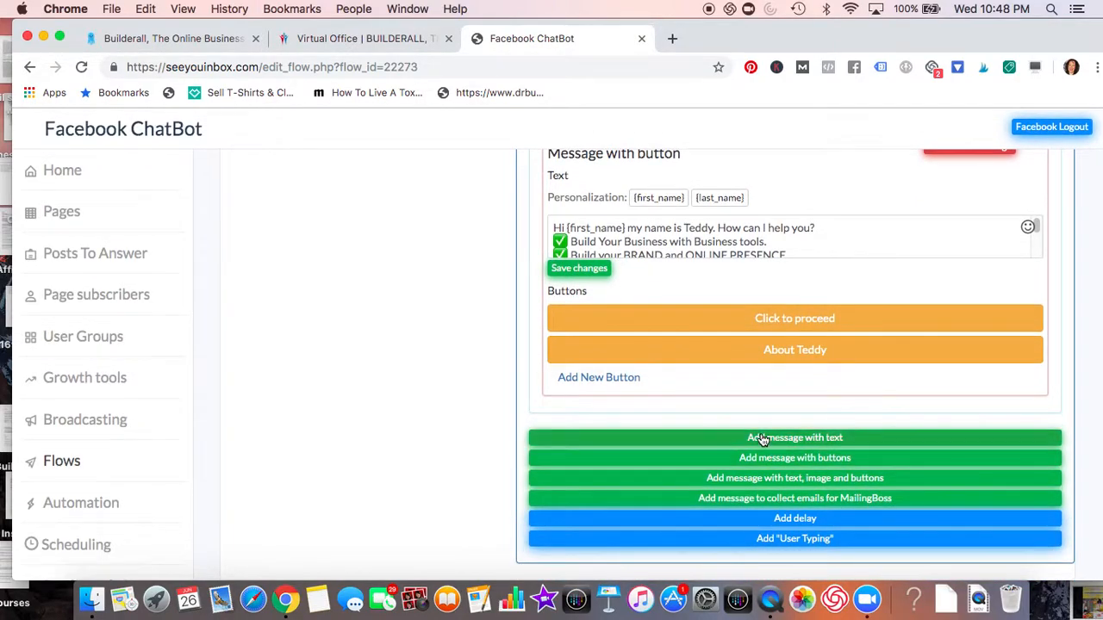
mouse_move(761, 462)
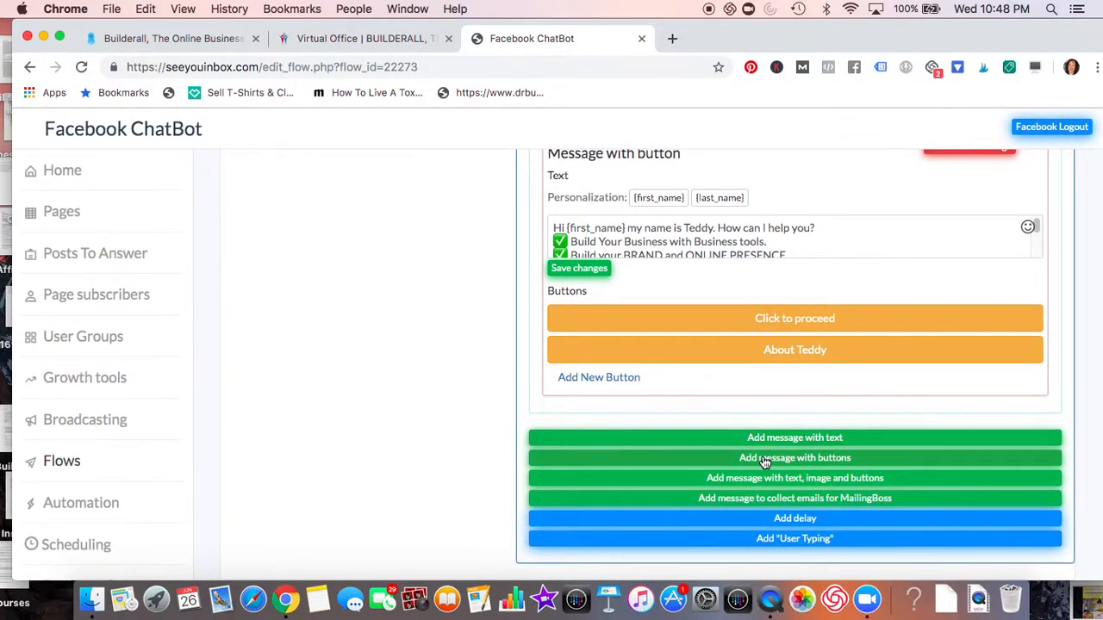
mouse_move(810, 462)
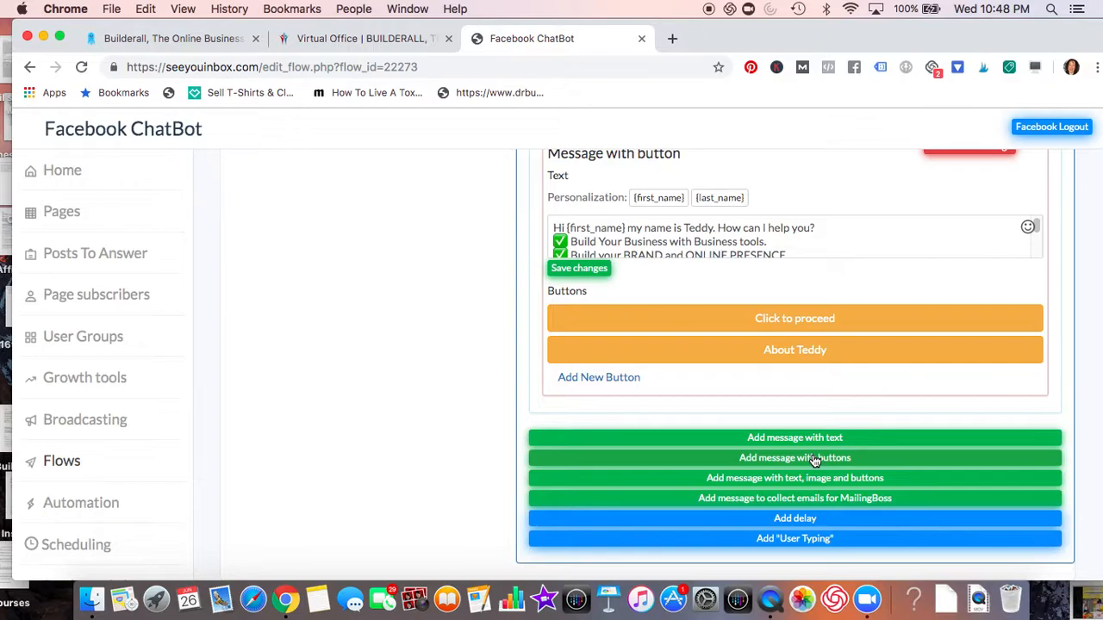
mouse_move(768, 482)
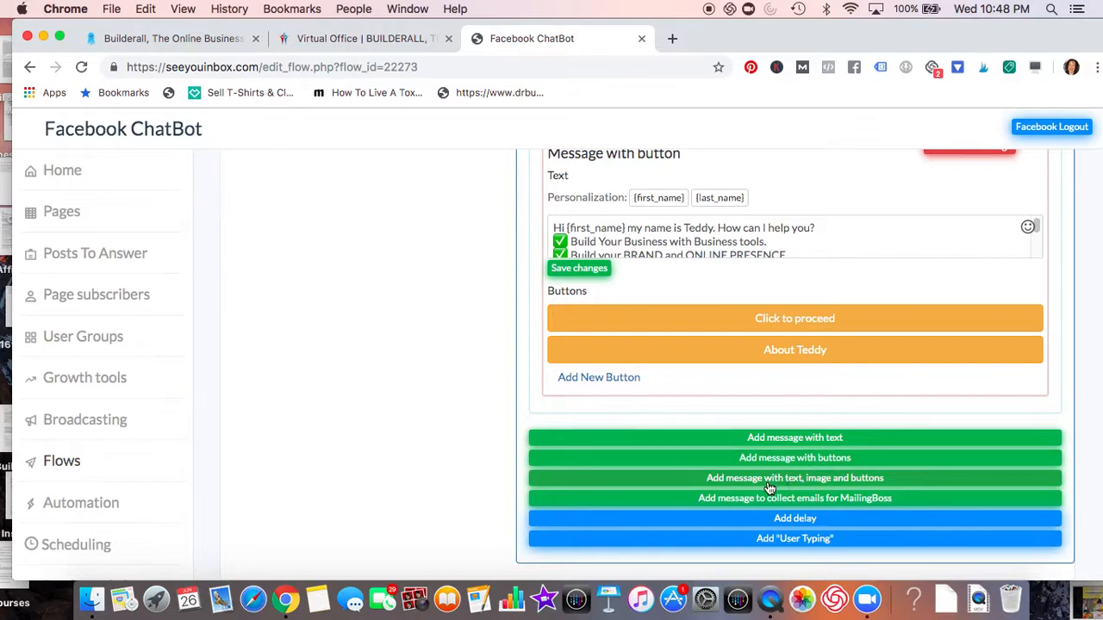
mouse_move(795, 482)
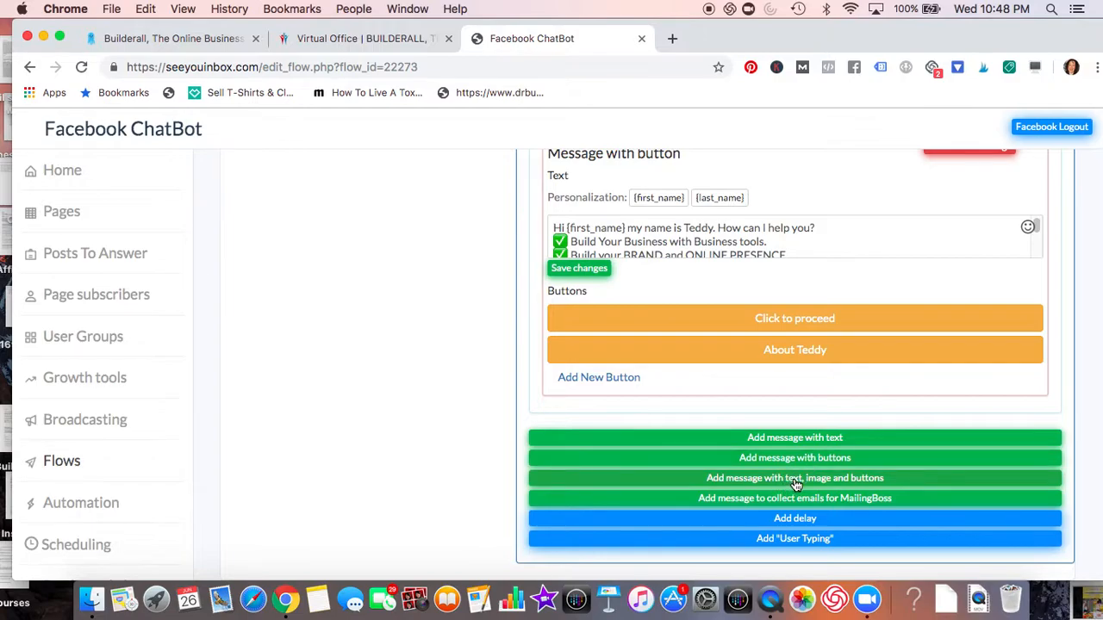
mouse_move(853, 479)
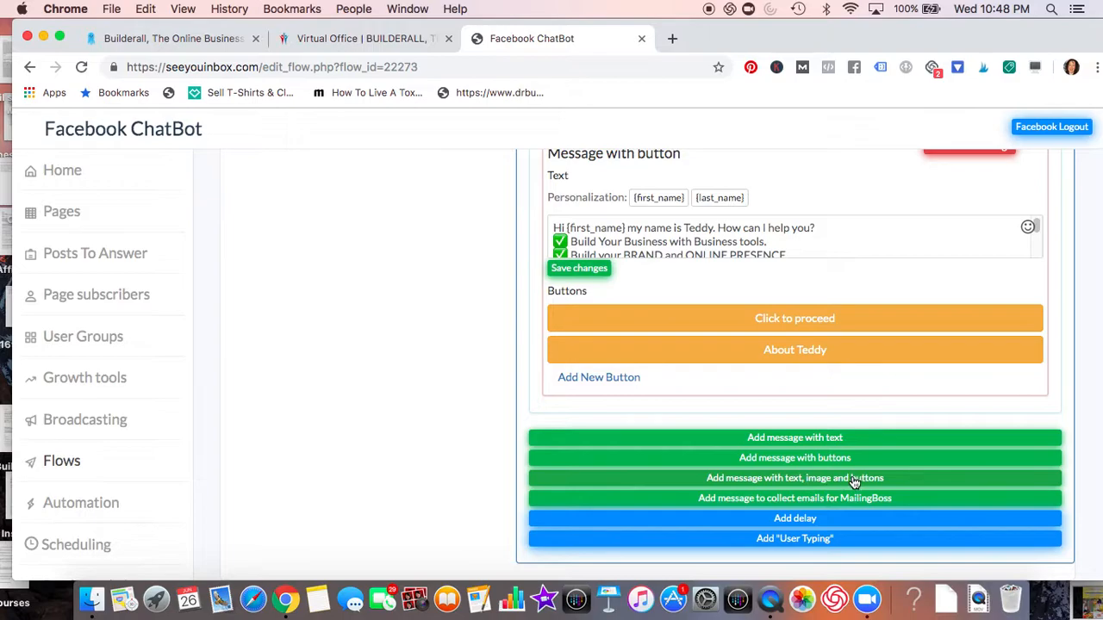
mouse_move(872, 504)
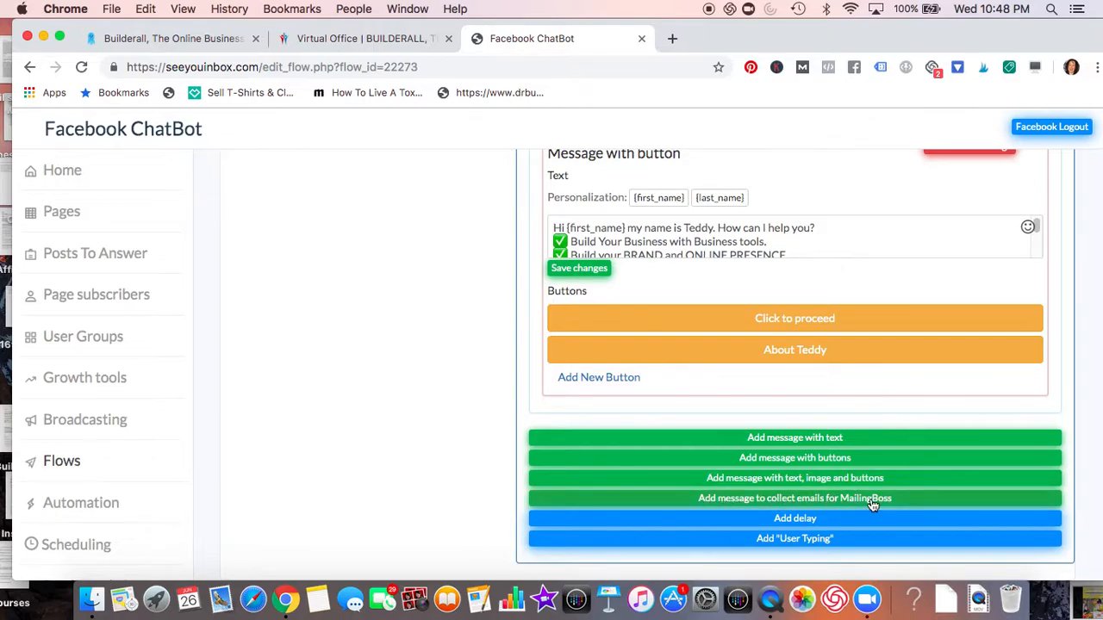
mouse_move(820, 500)
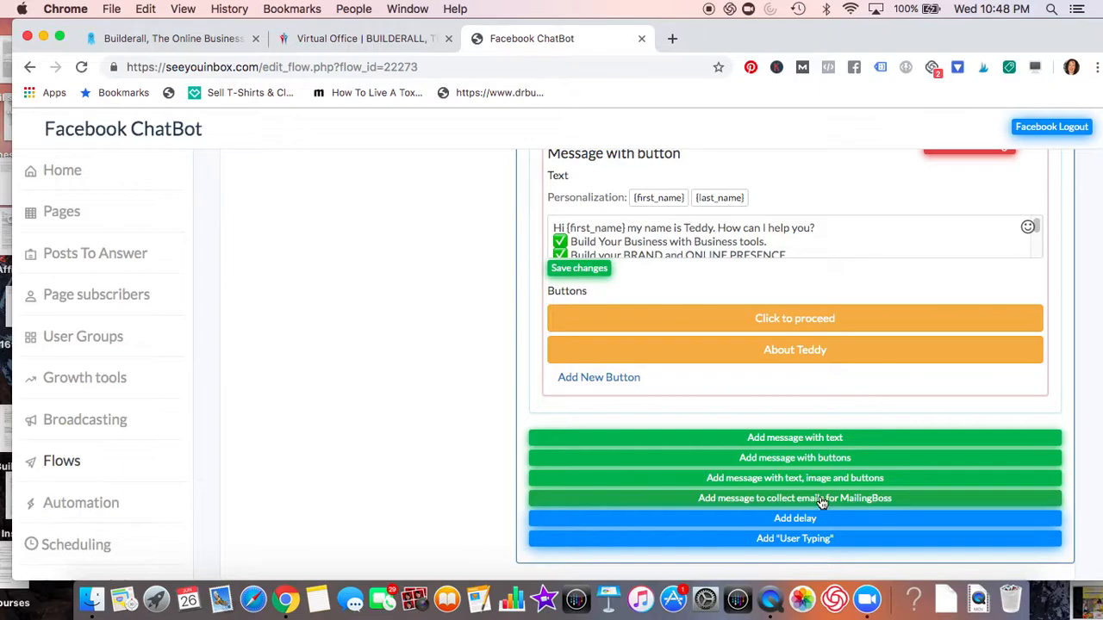
mouse_move(827, 502)
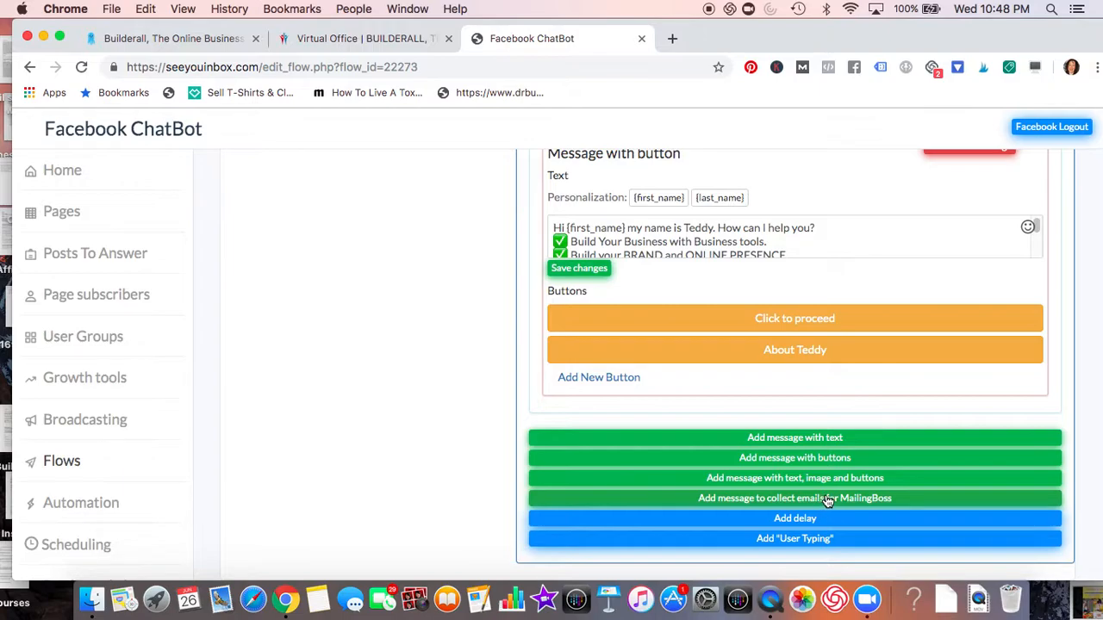
mouse_move(825, 503)
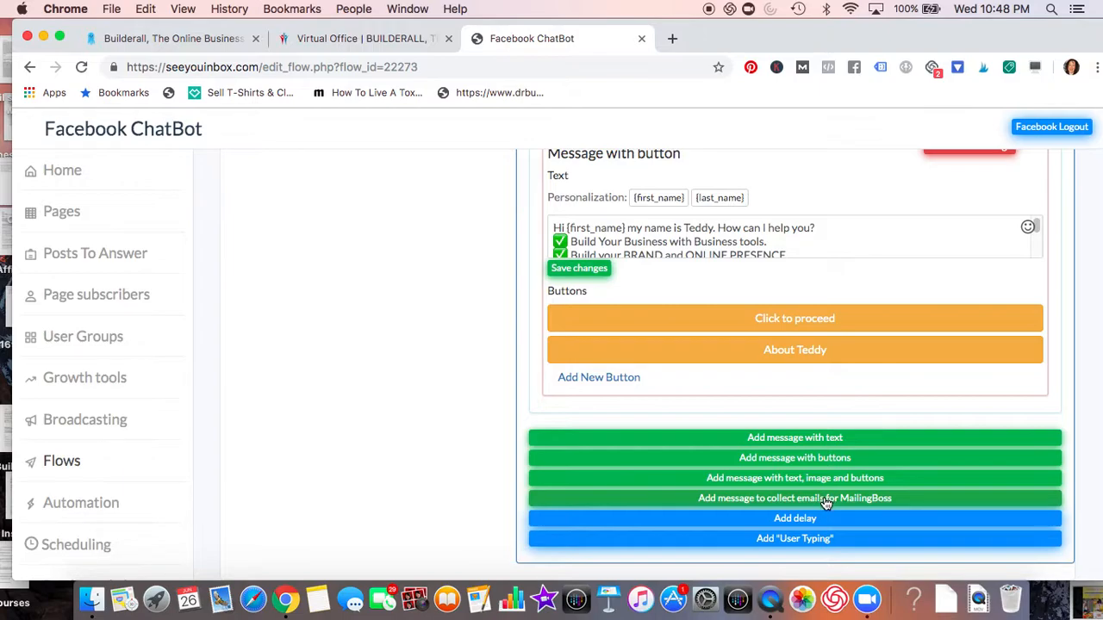
mouse_move(809, 521)
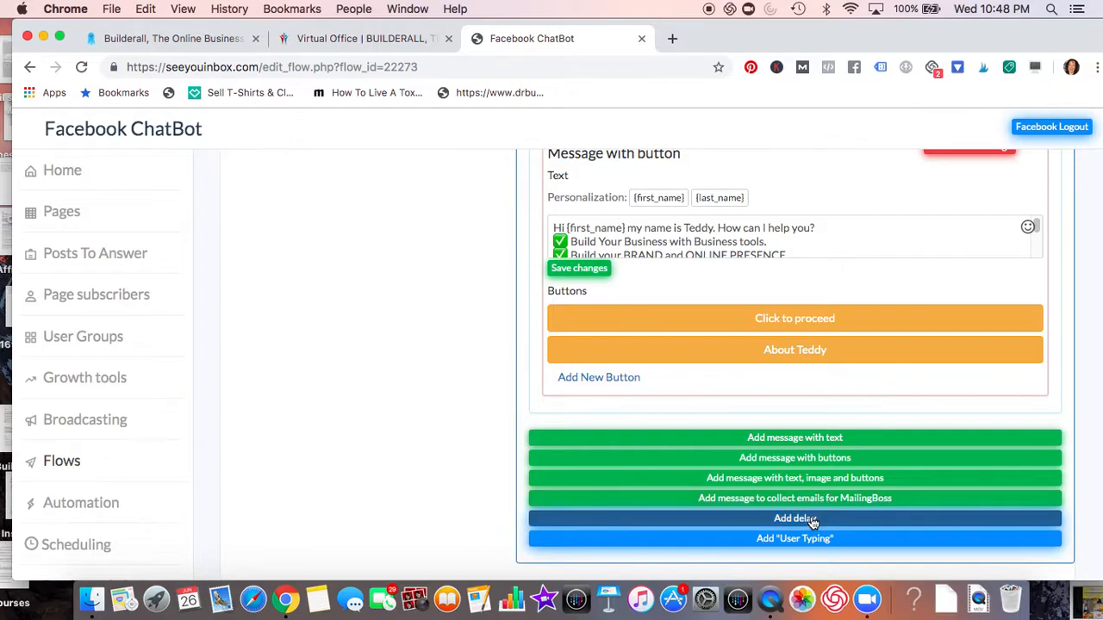
mouse_move(818, 537)
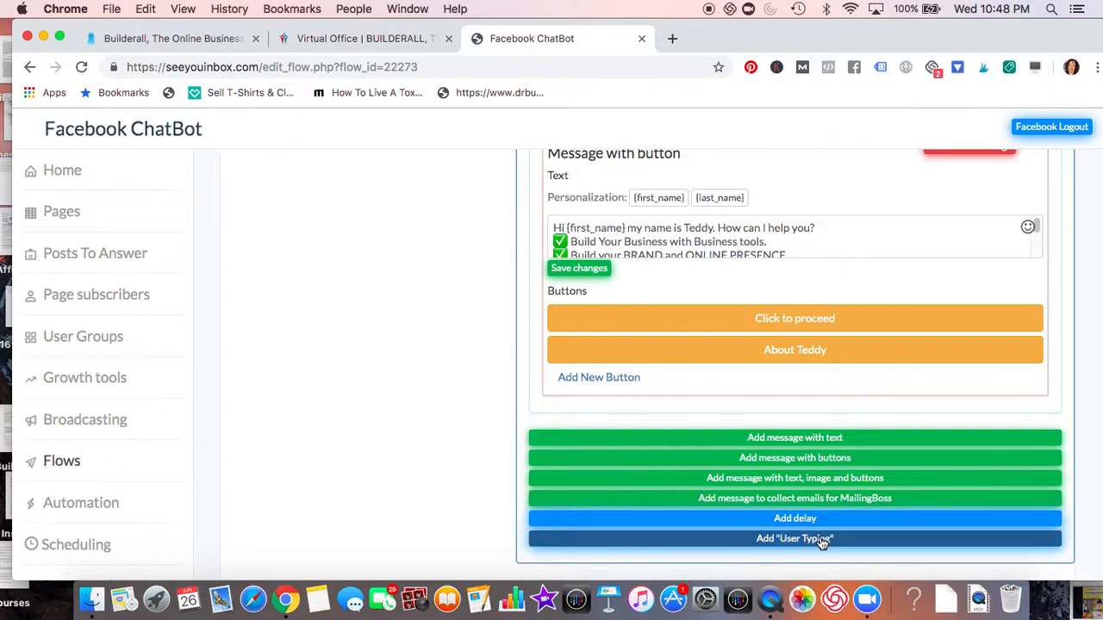
mouse_move(794, 541)
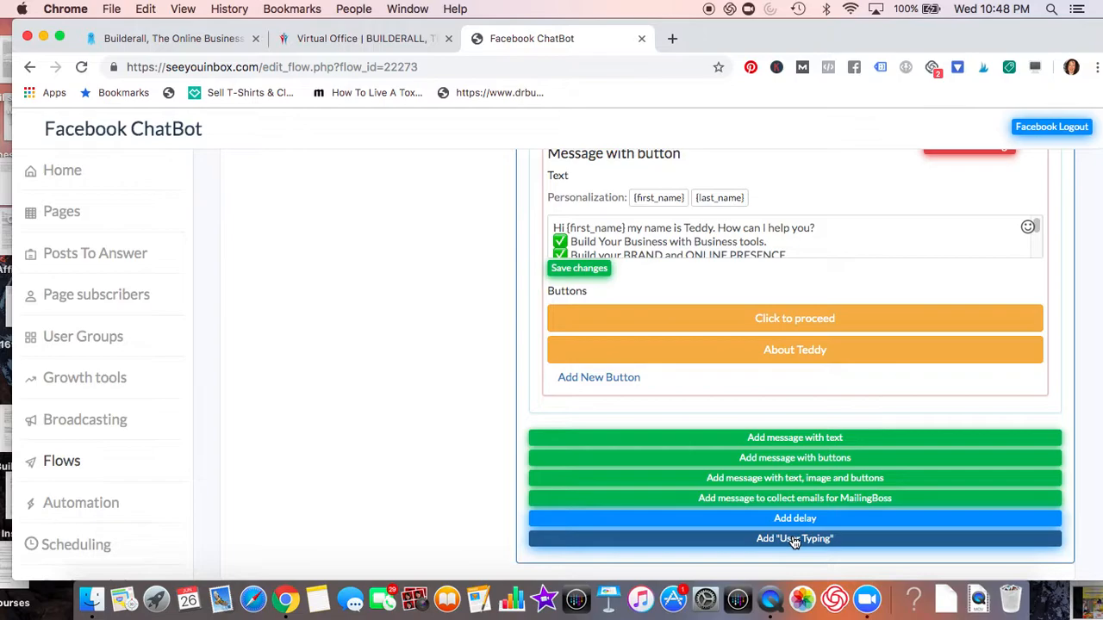
mouse_move(672, 451)
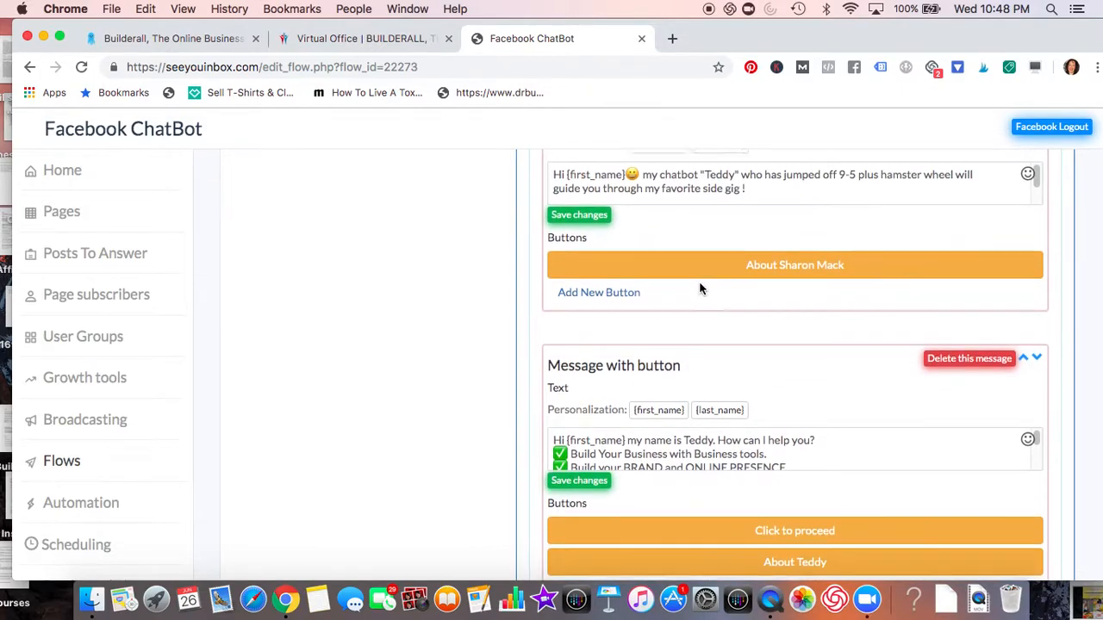
scroll("down", 3)
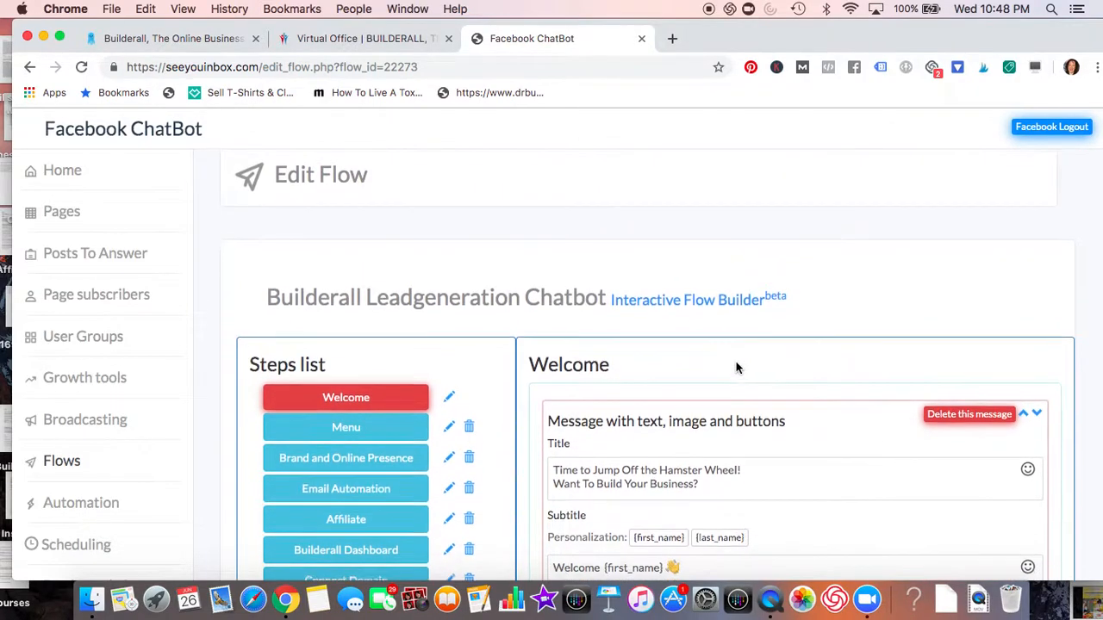
scroll("down", 3)
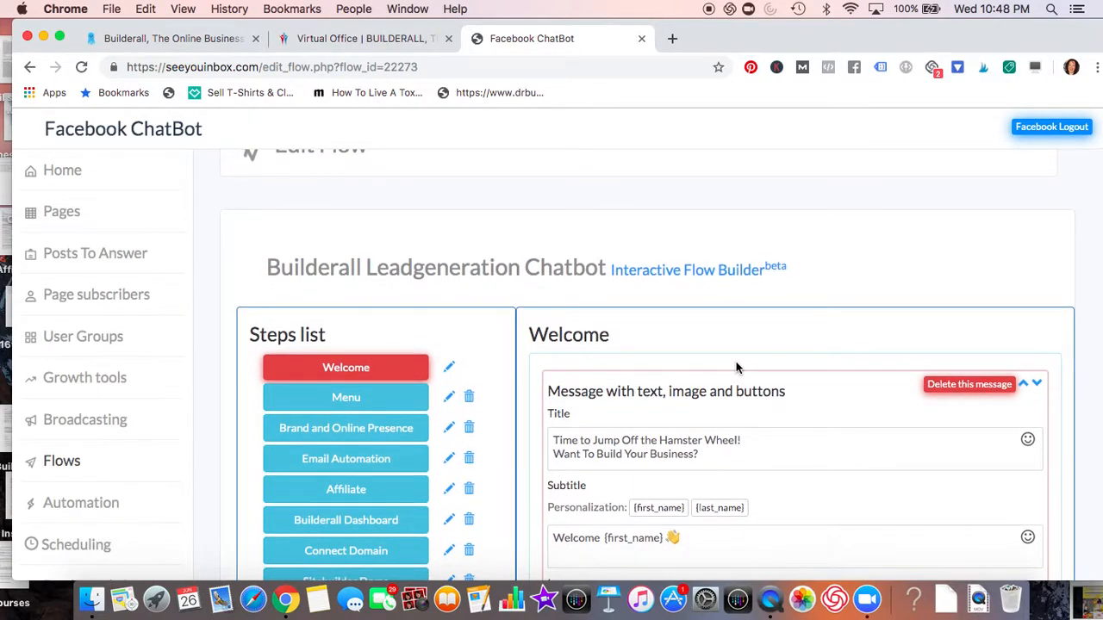
mouse_move(746, 364)
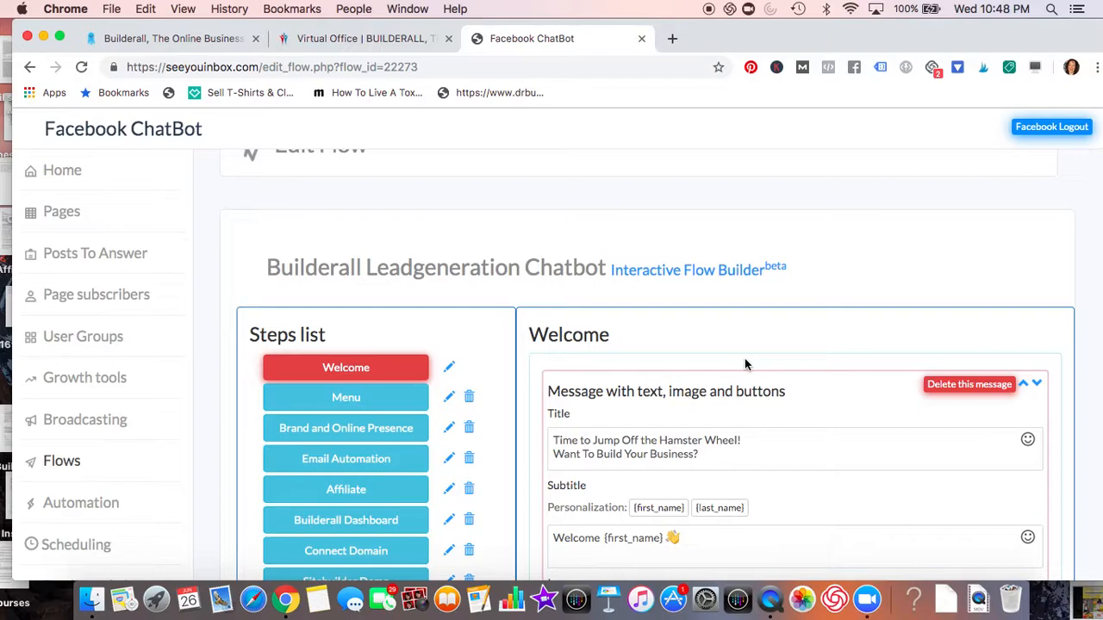
scroll("down", 3)
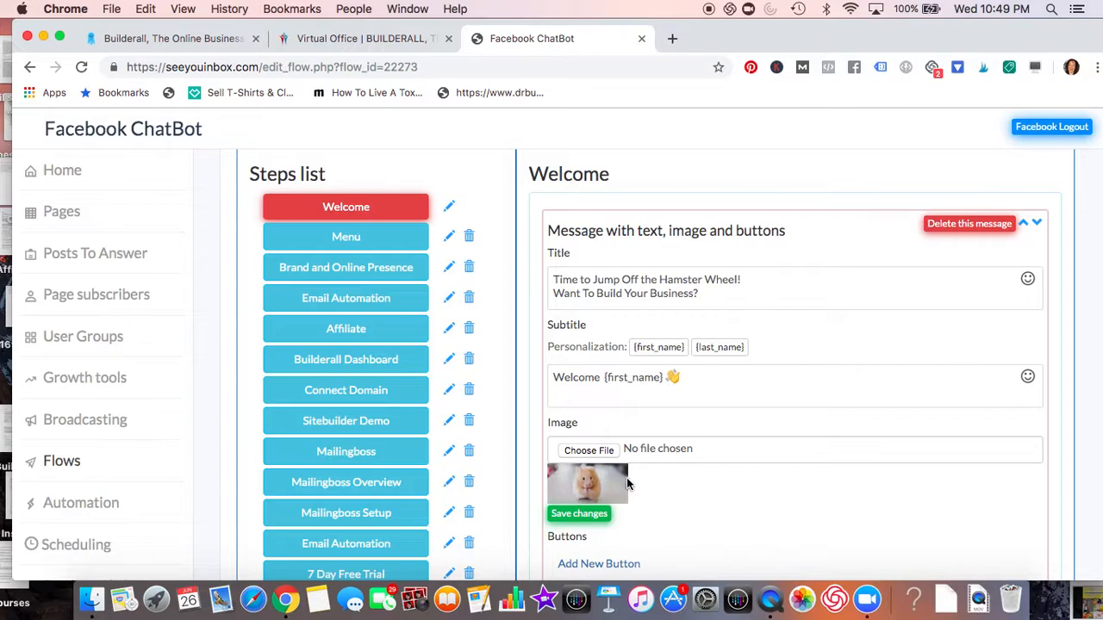
mouse_move(631, 480)
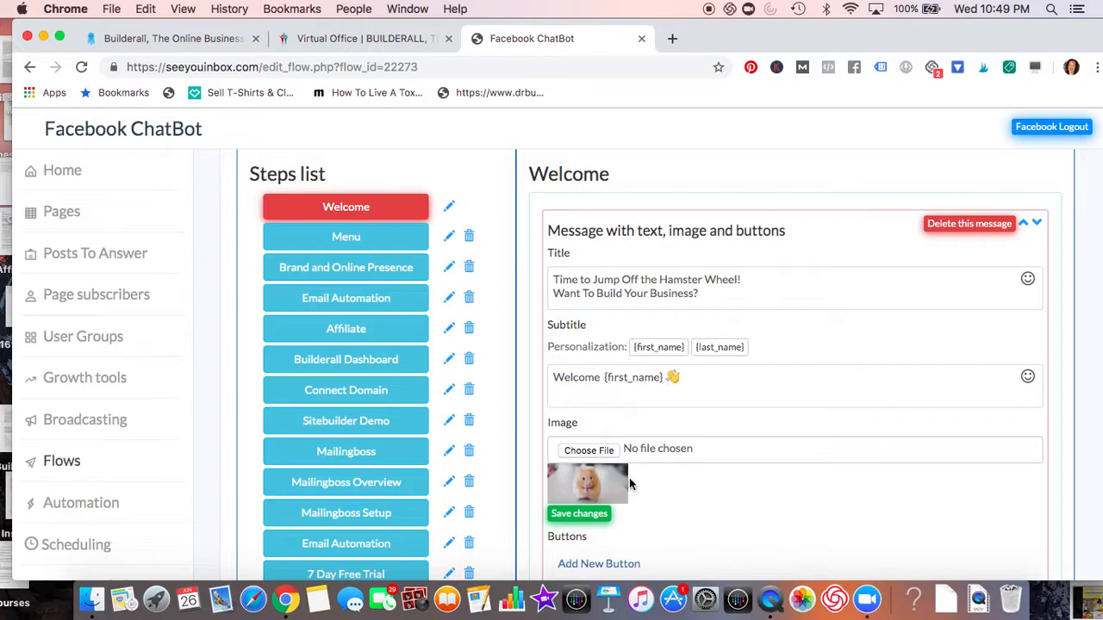
scroll("down", 3)
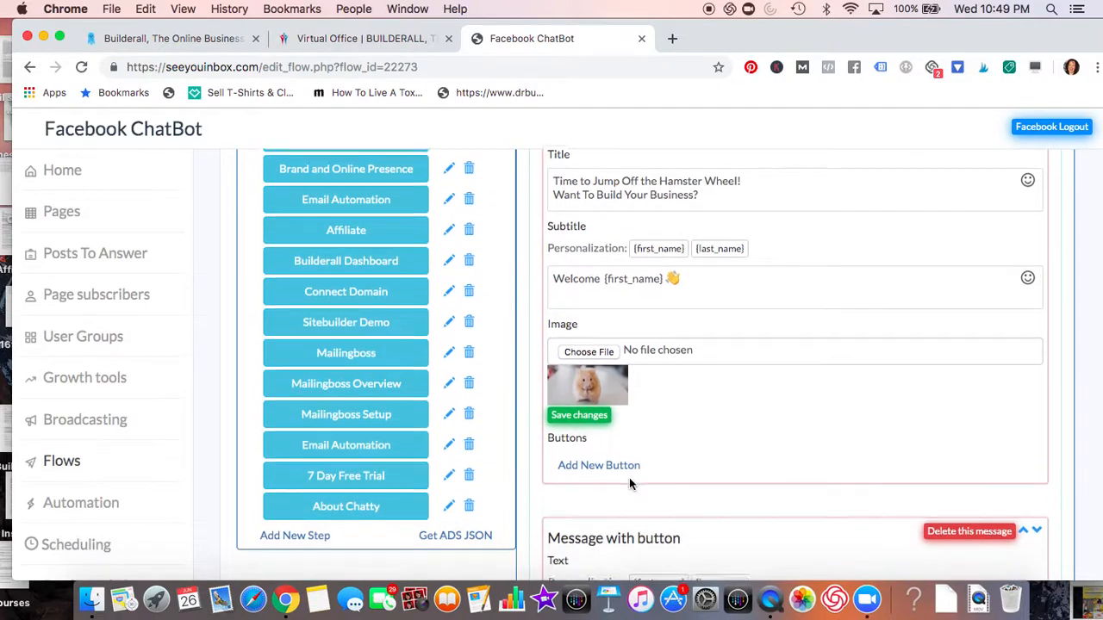
scroll("down", 3)
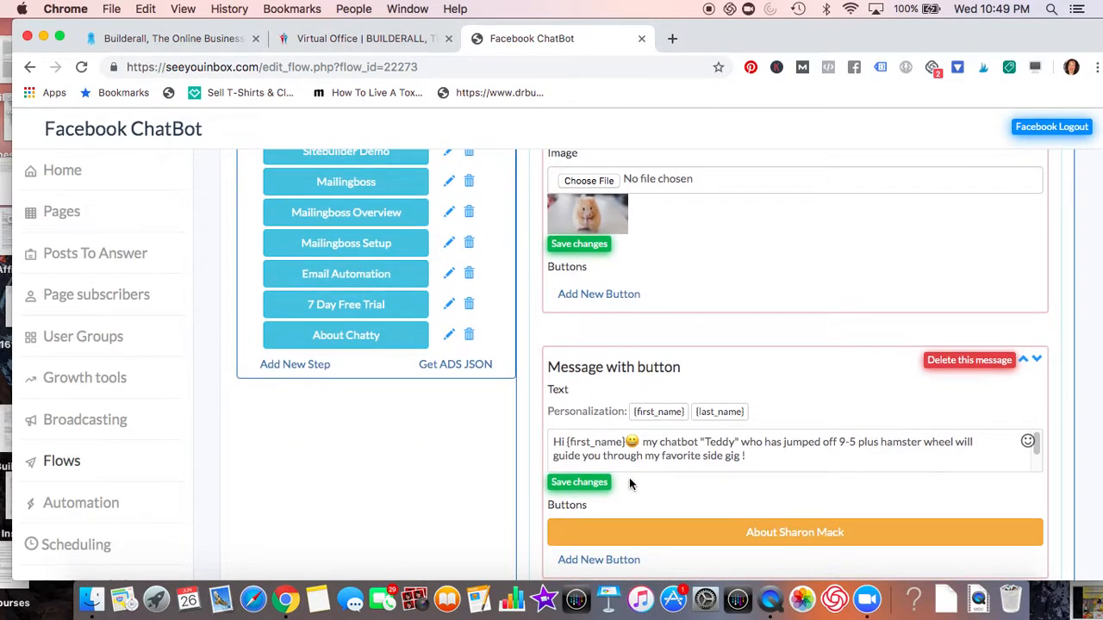
scroll("down", 3)
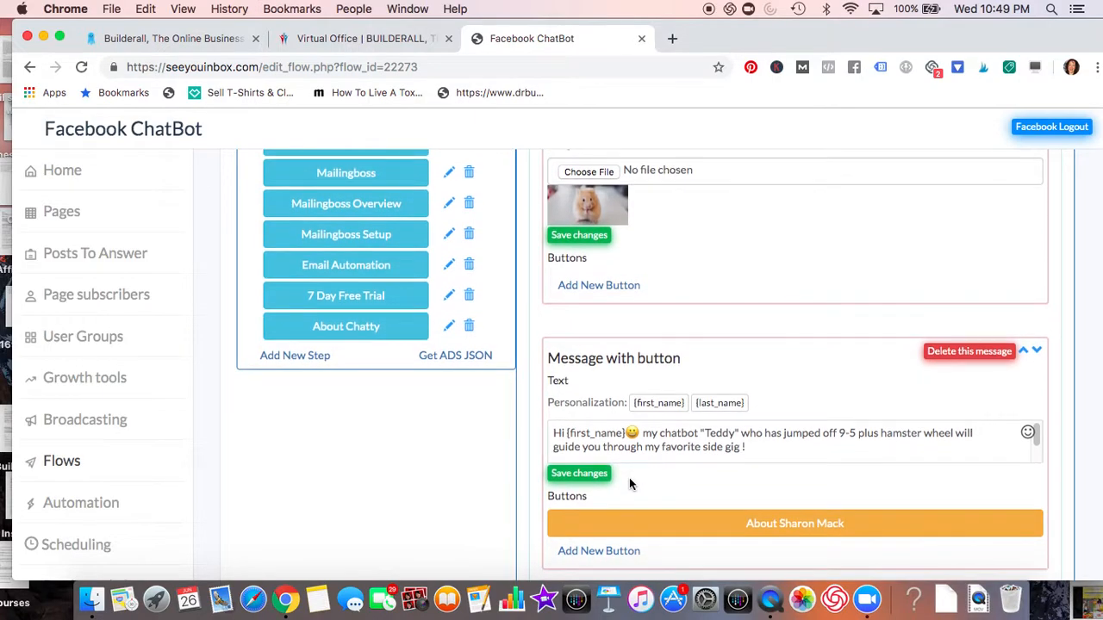
scroll("down", 3)
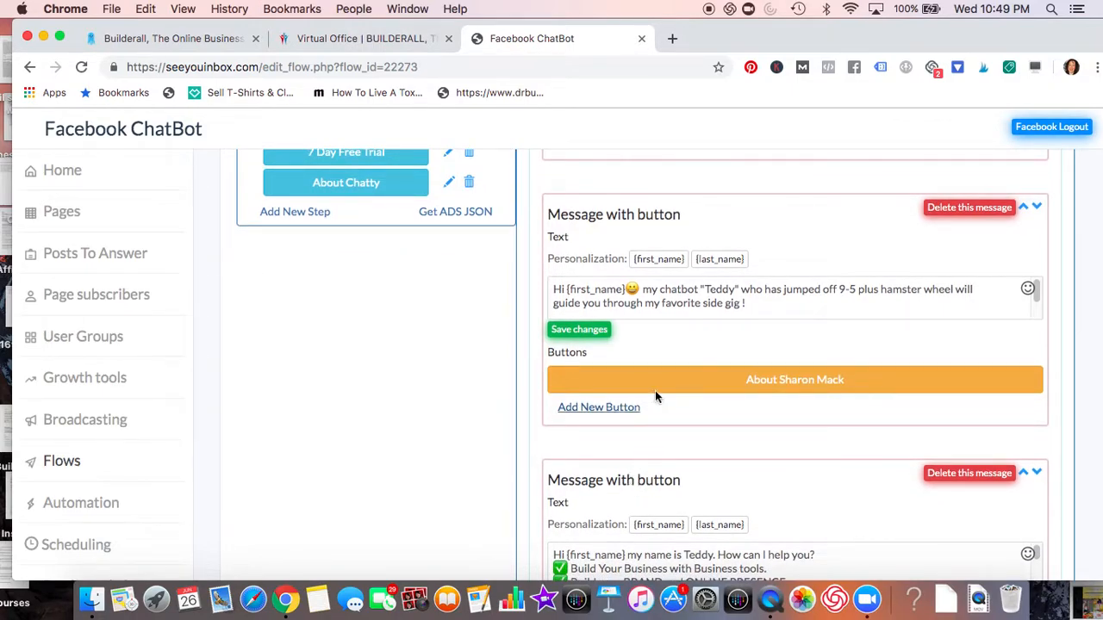
mouse_move(674, 390)
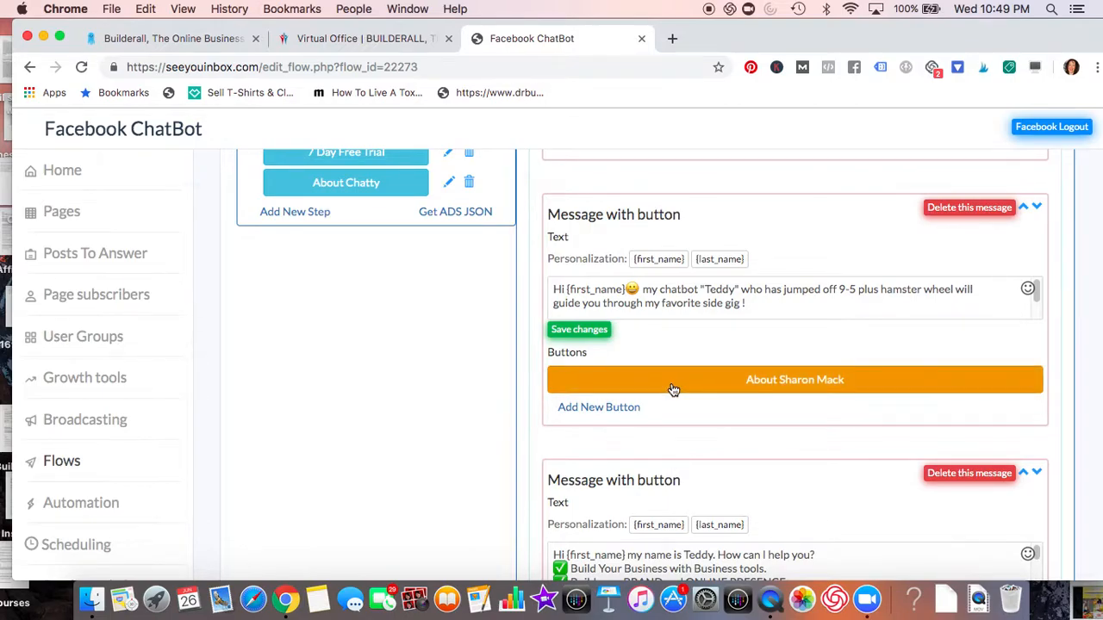
scroll("down", 3)
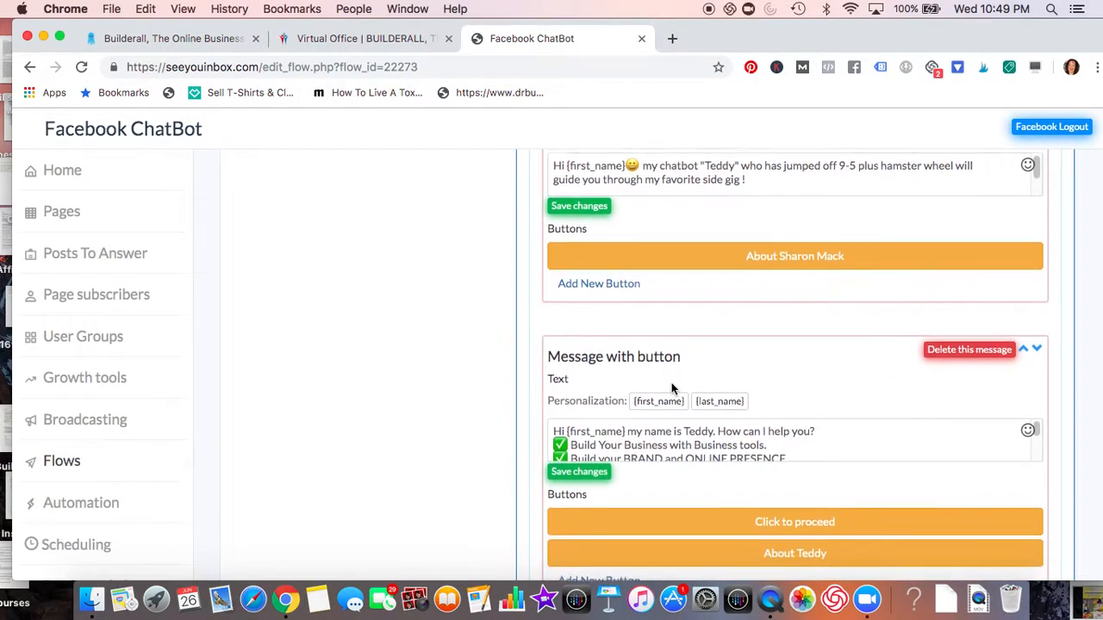
scroll("down", 3)
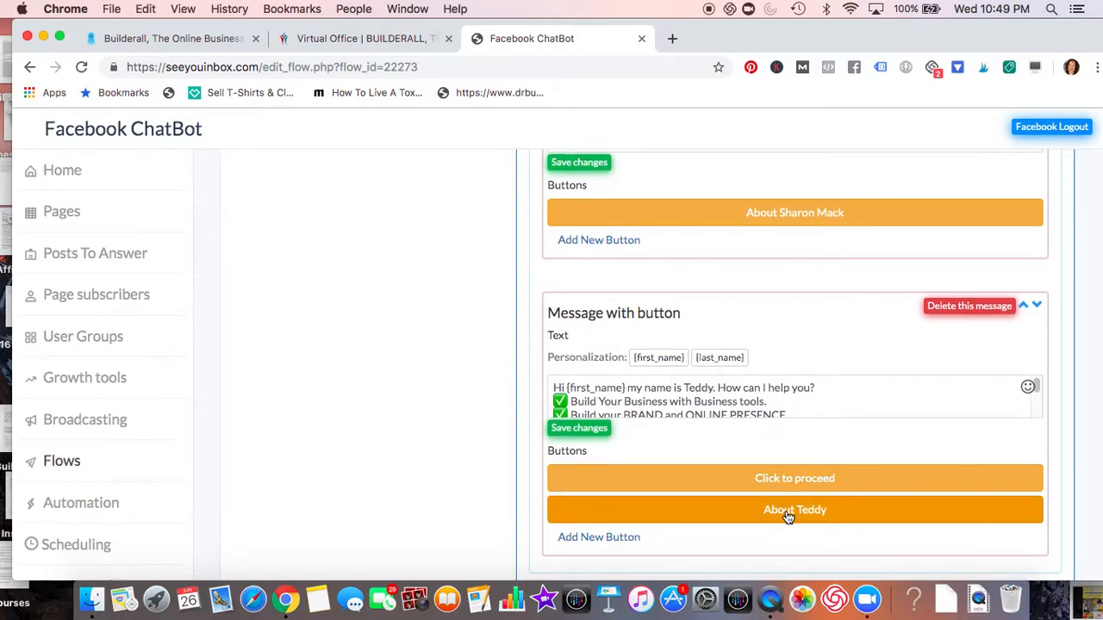
scroll("down", 3)
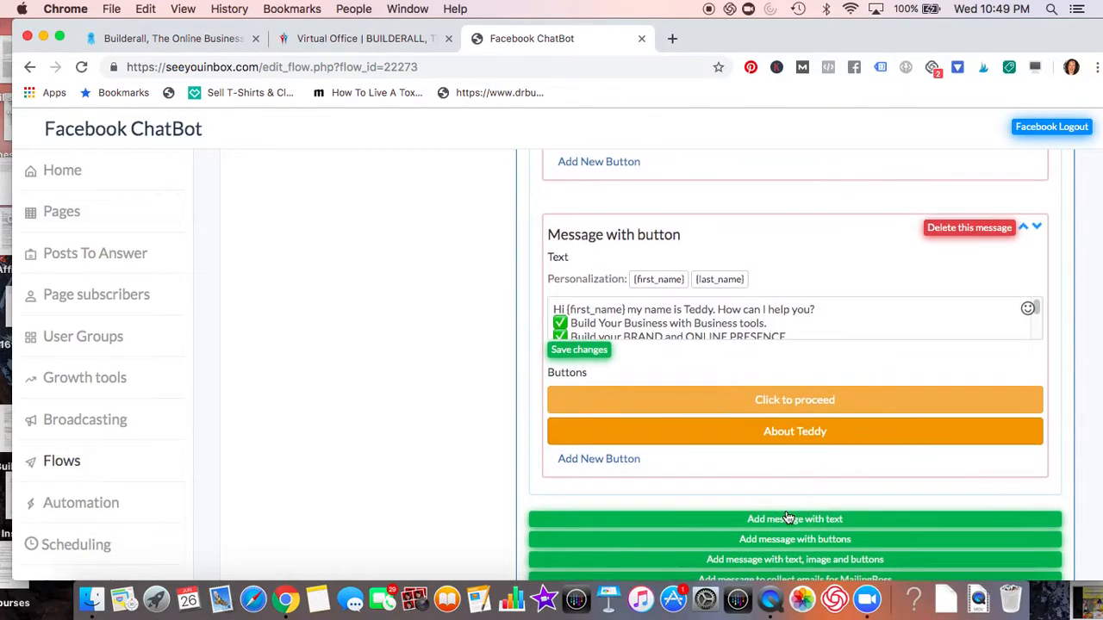
scroll("down", 3)
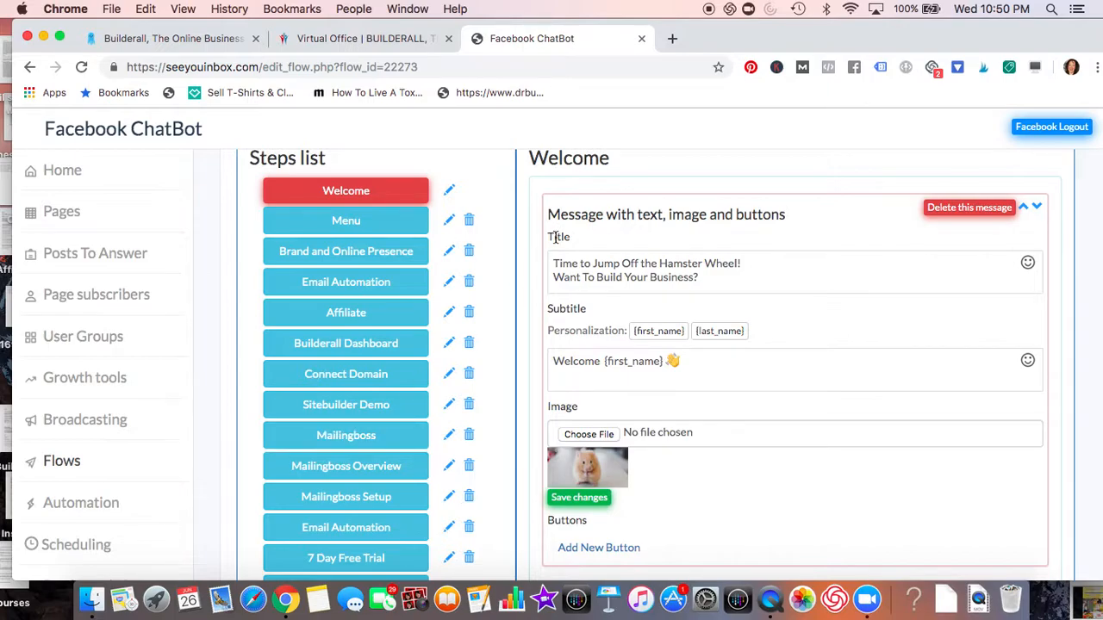
mouse_move(407, 403)
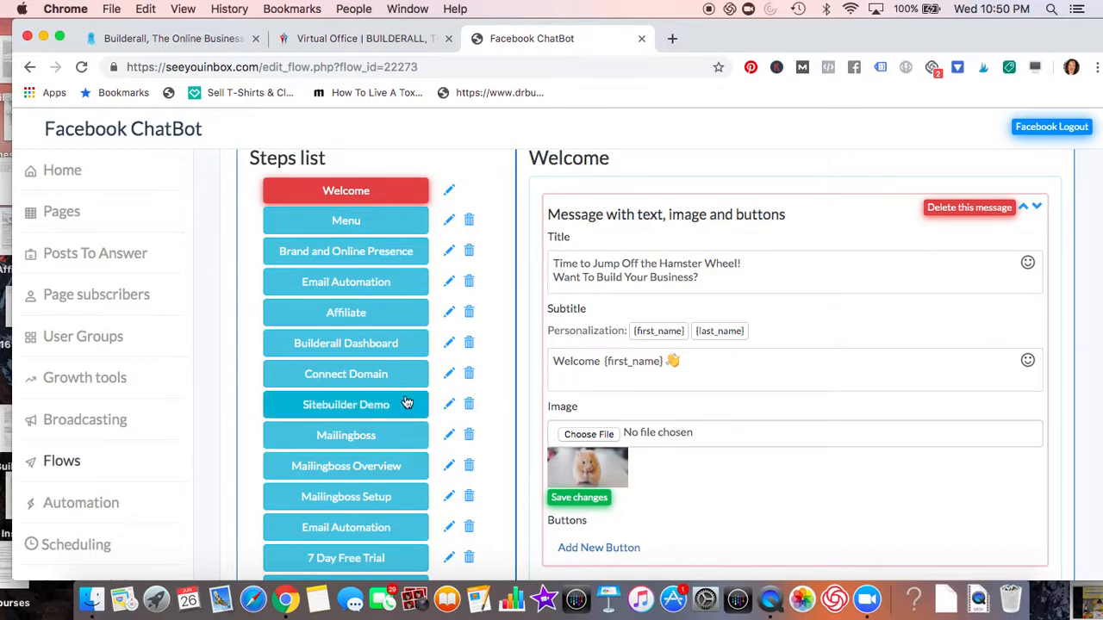
scroll("down", 3)
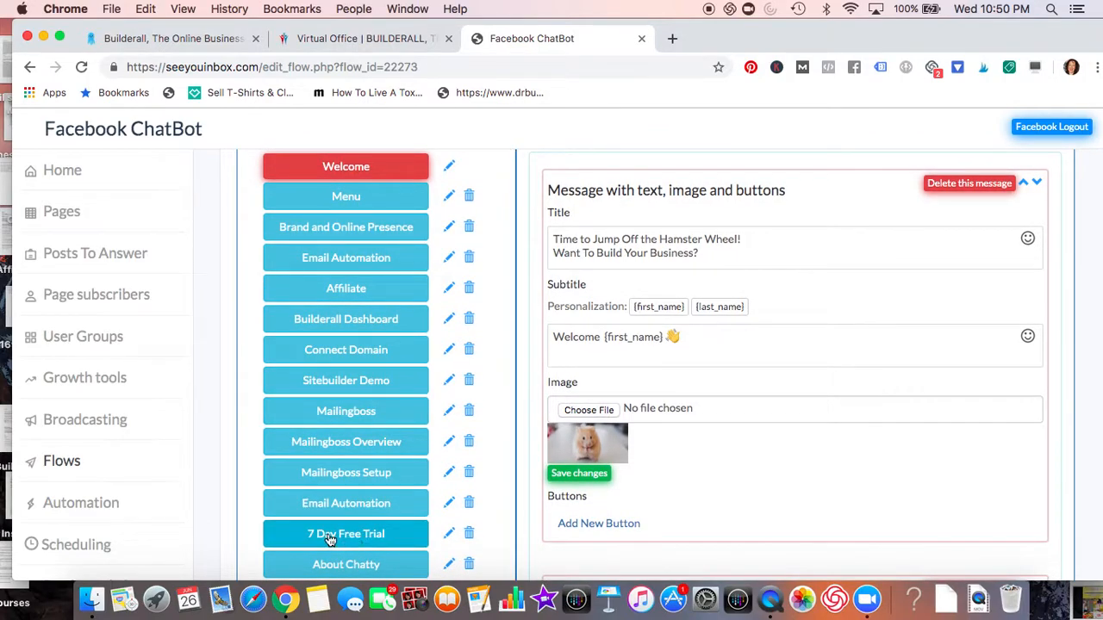
mouse_move(393, 338)
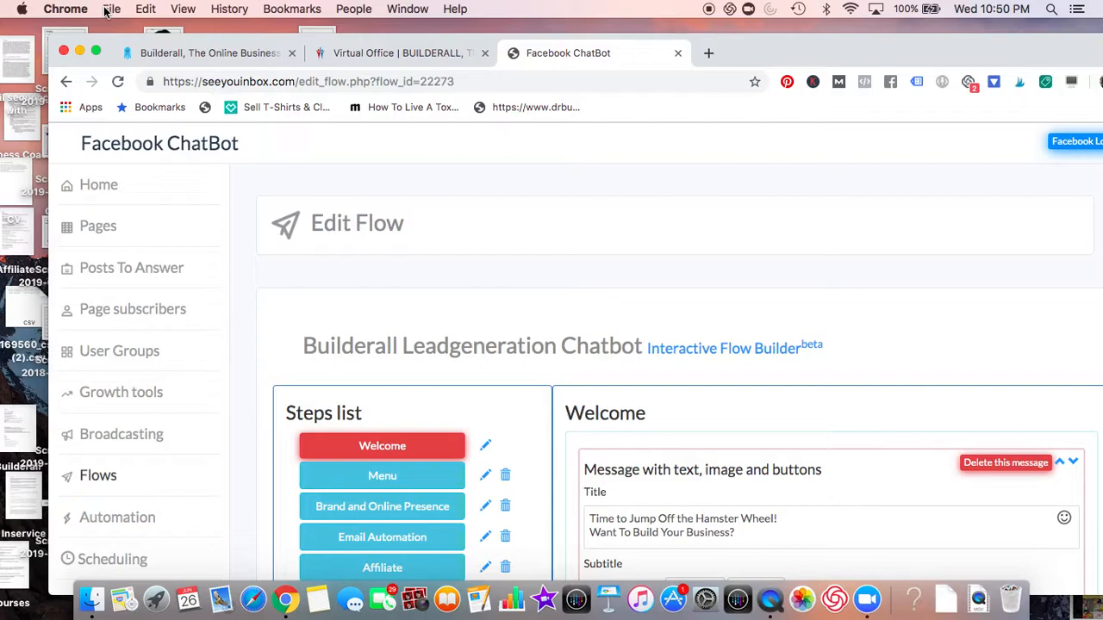
mouse_move(328, 190)
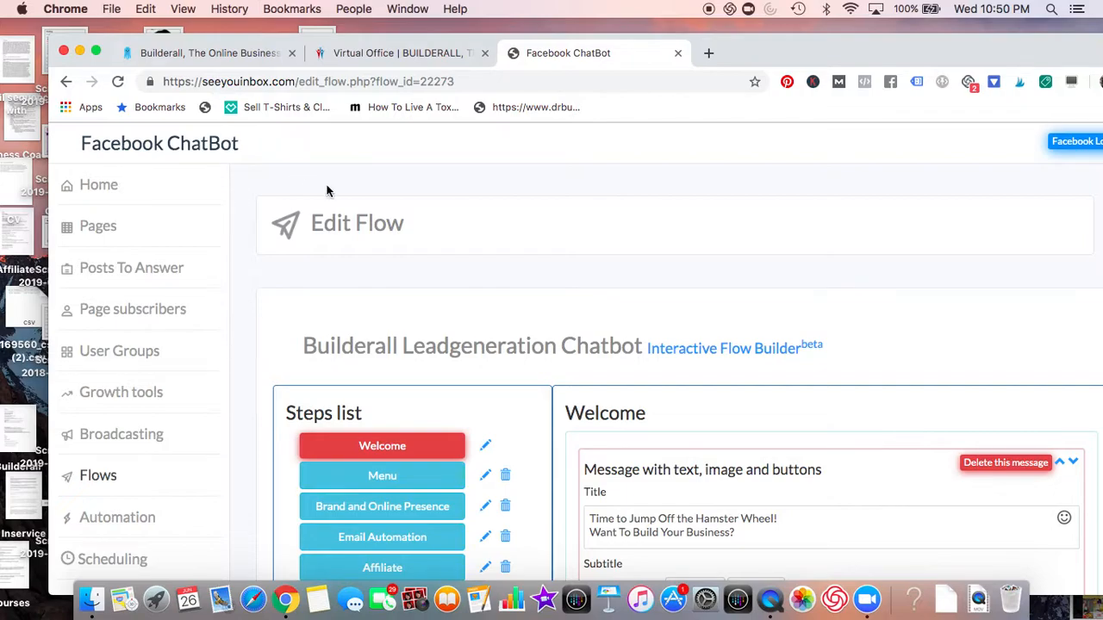
mouse_move(638, 248)
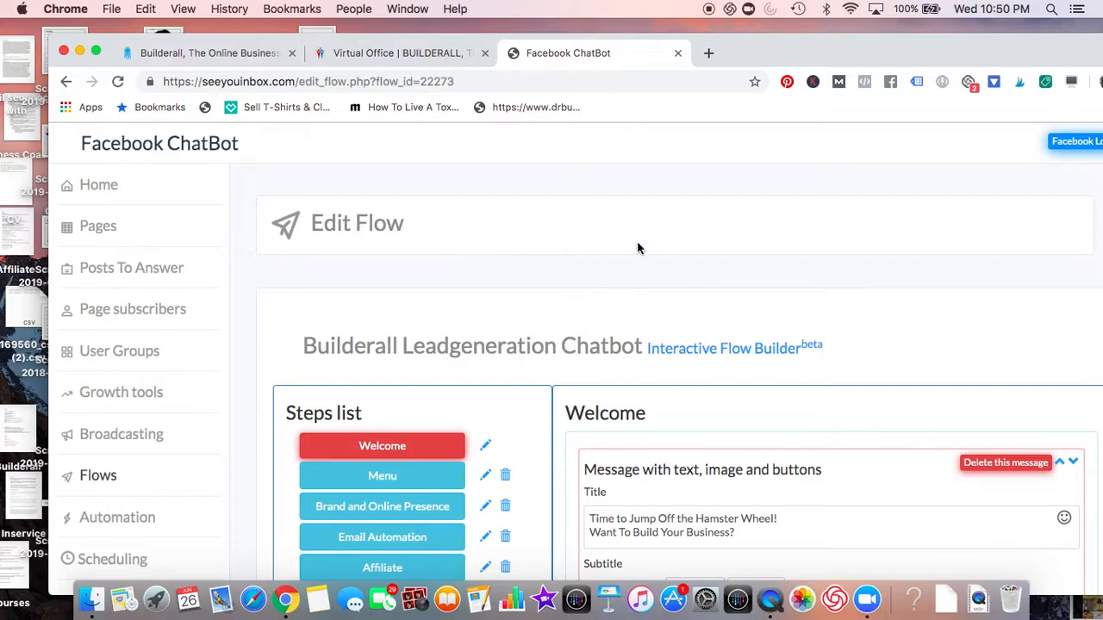
mouse_move(663, 231)
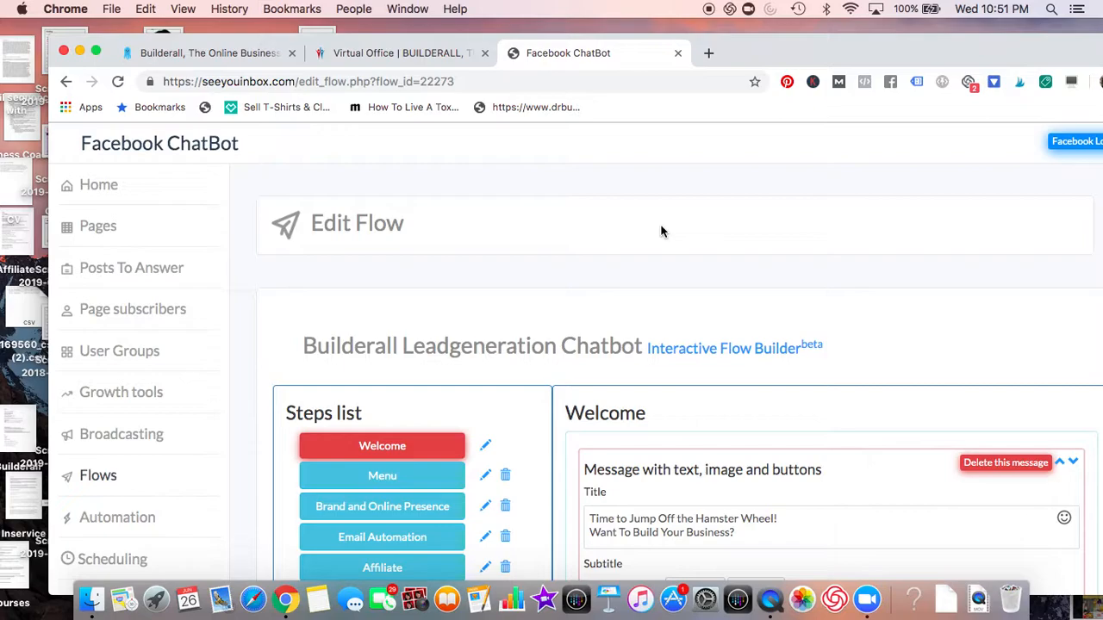
mouse_move(709, 19)
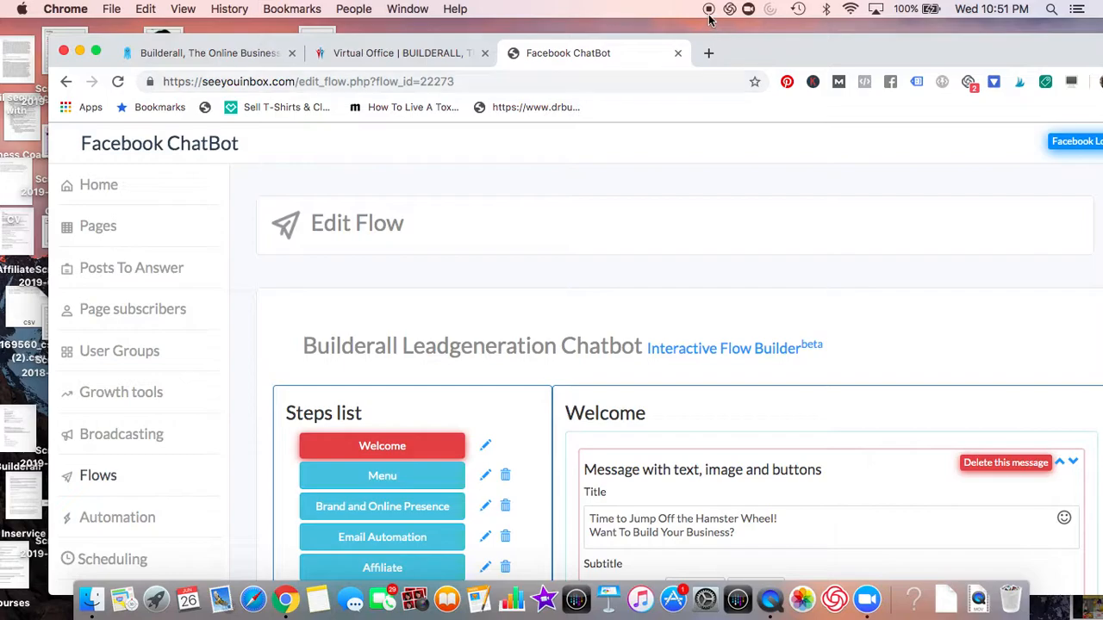